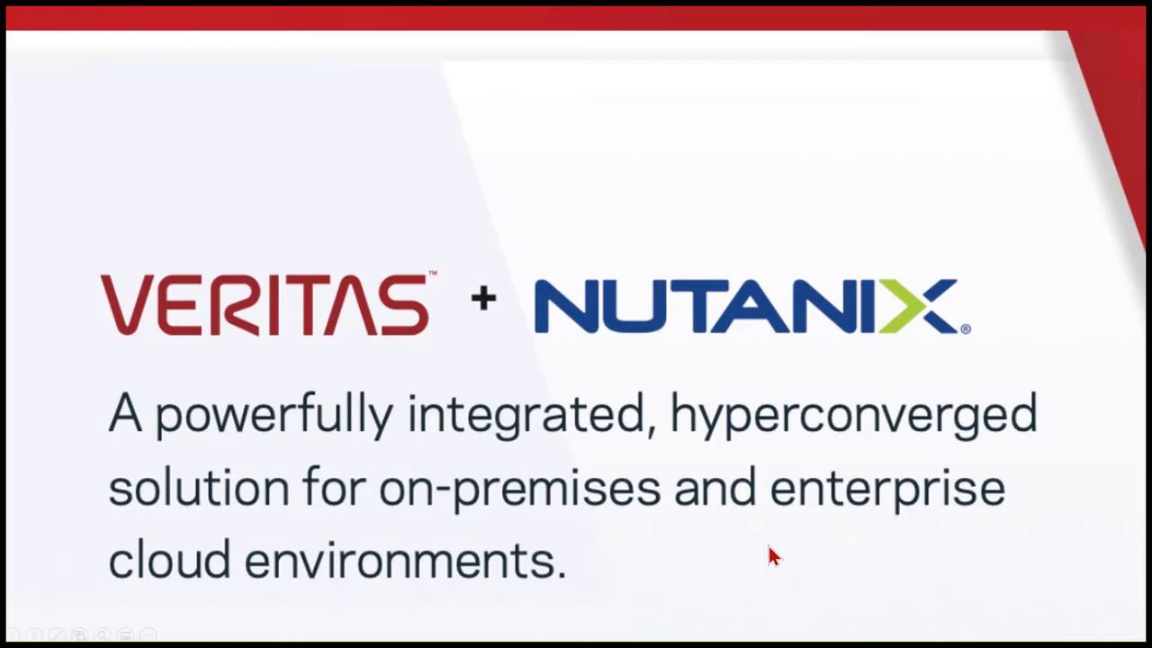
mouse_move(774, 570)
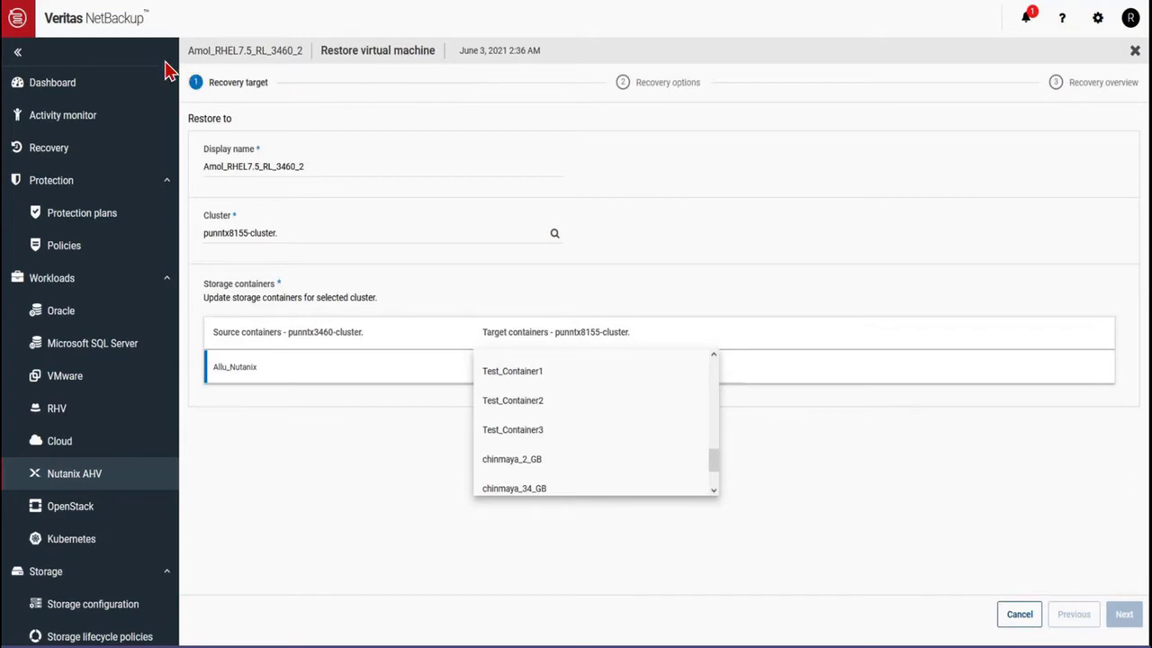
mouse_move(297, 63)
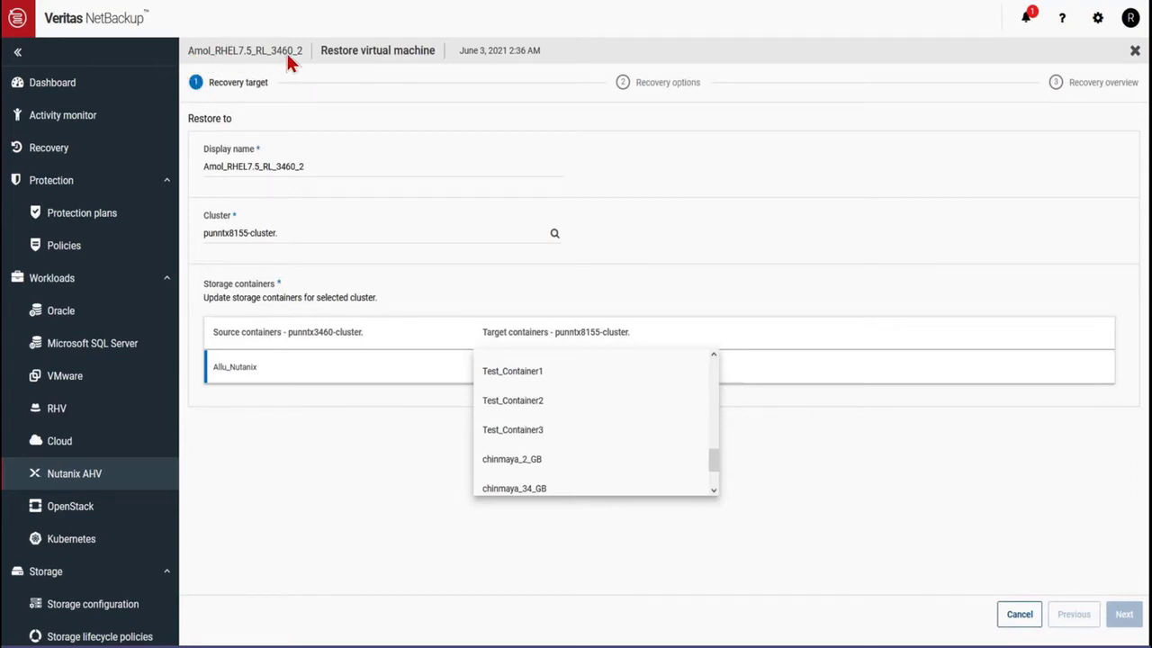
mouse_move(250, 172)
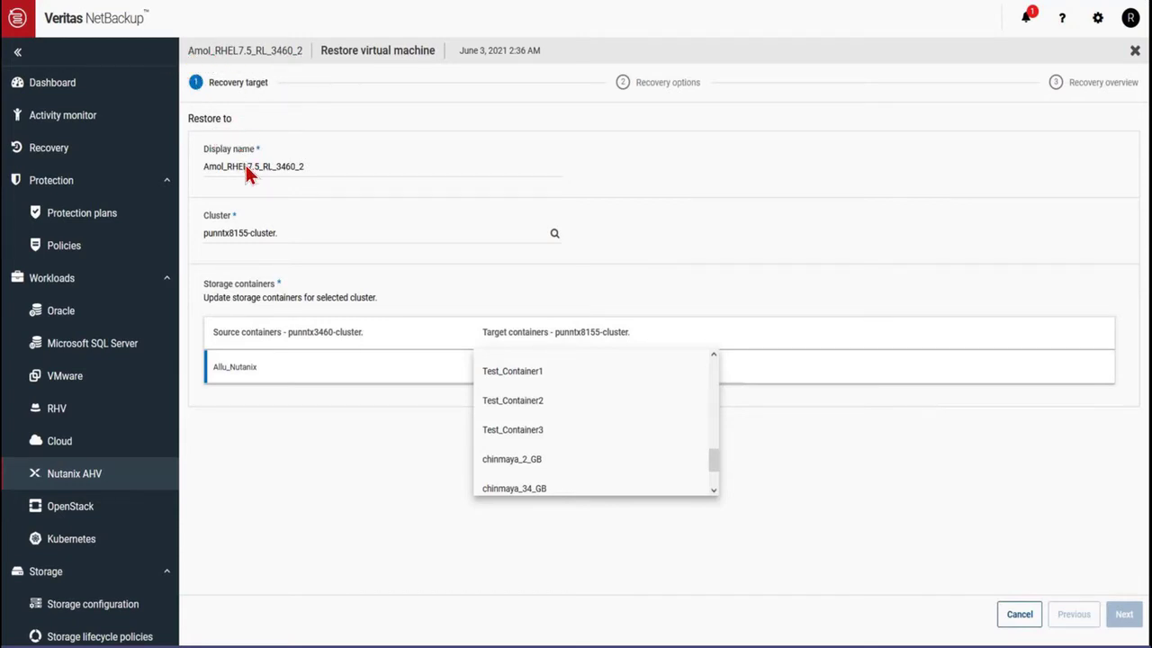
mouse_move(266, 243)
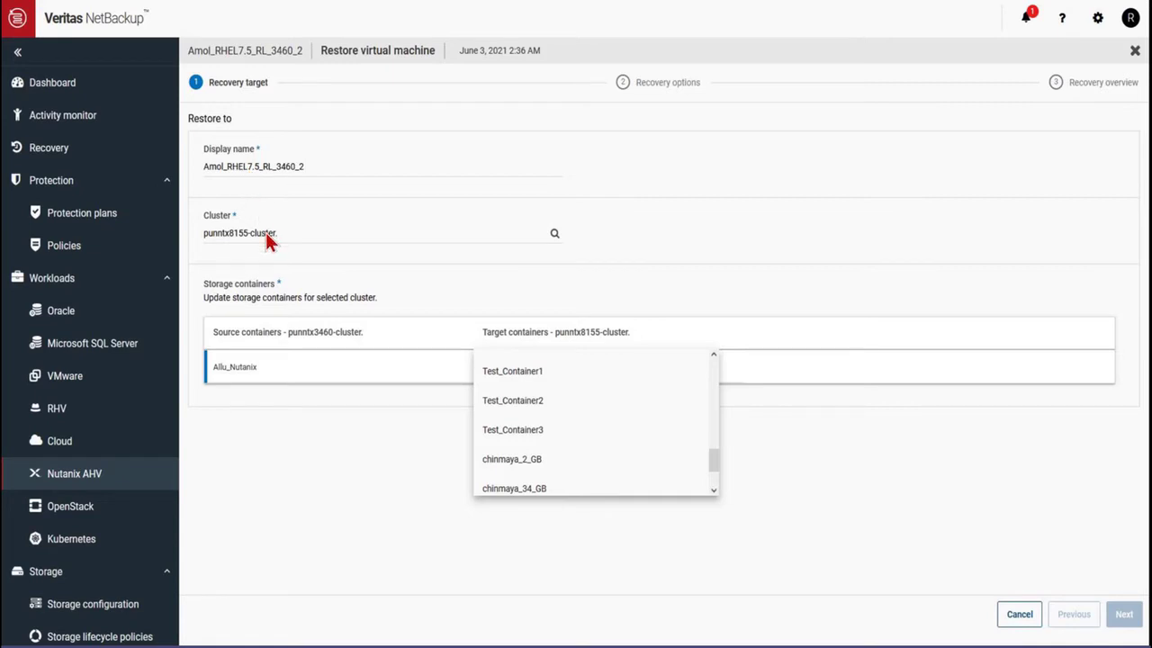
mouse_move(537, 399)
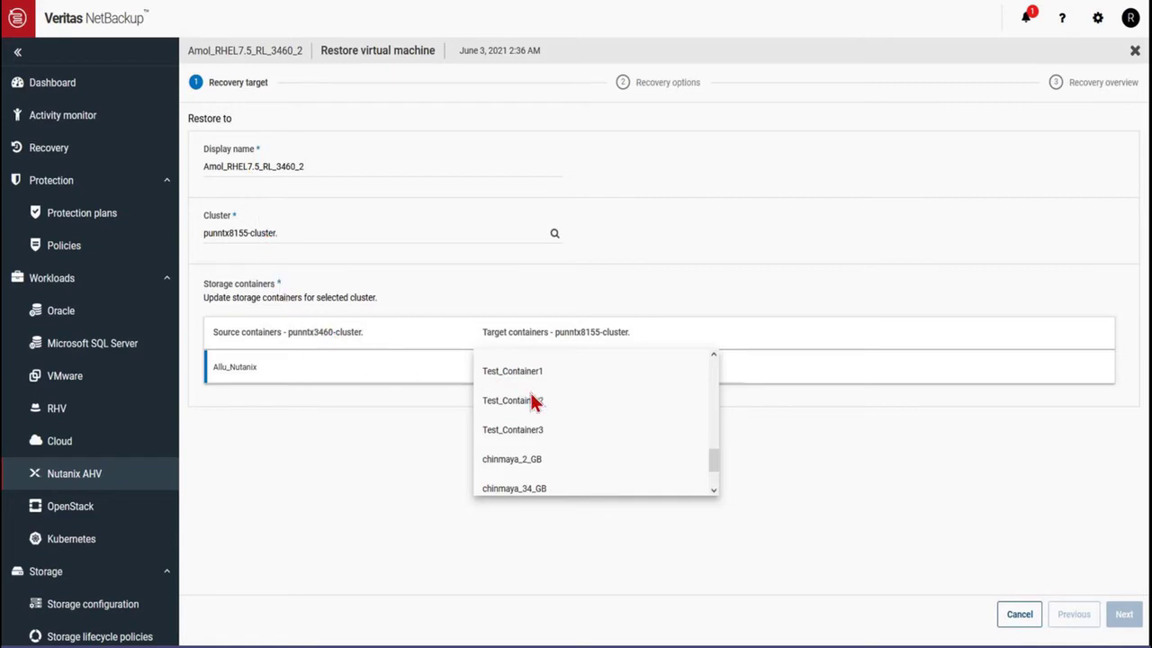
mouse_move(994, 543)
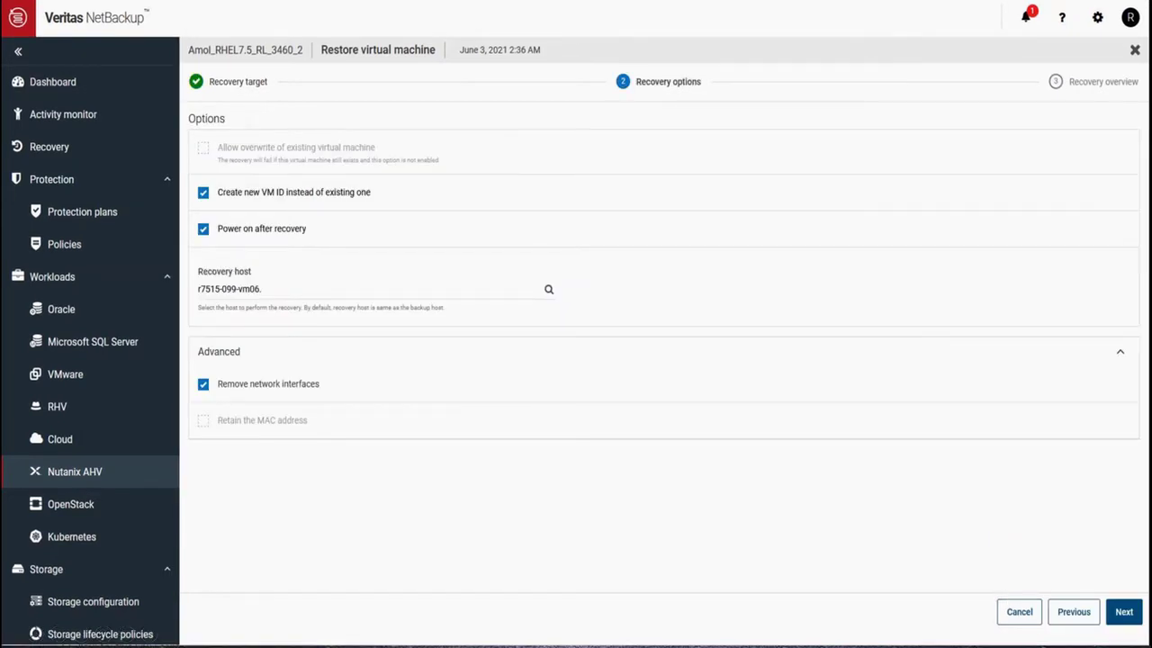
mouse_move(304, 115)
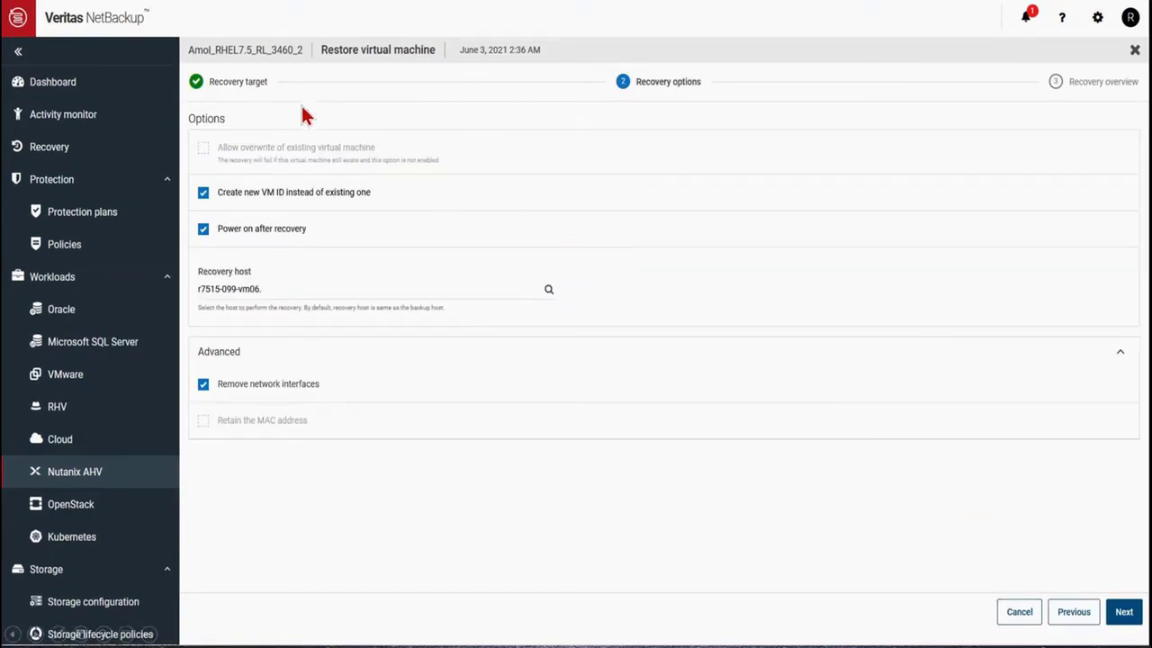
mouse_move(270, 358)
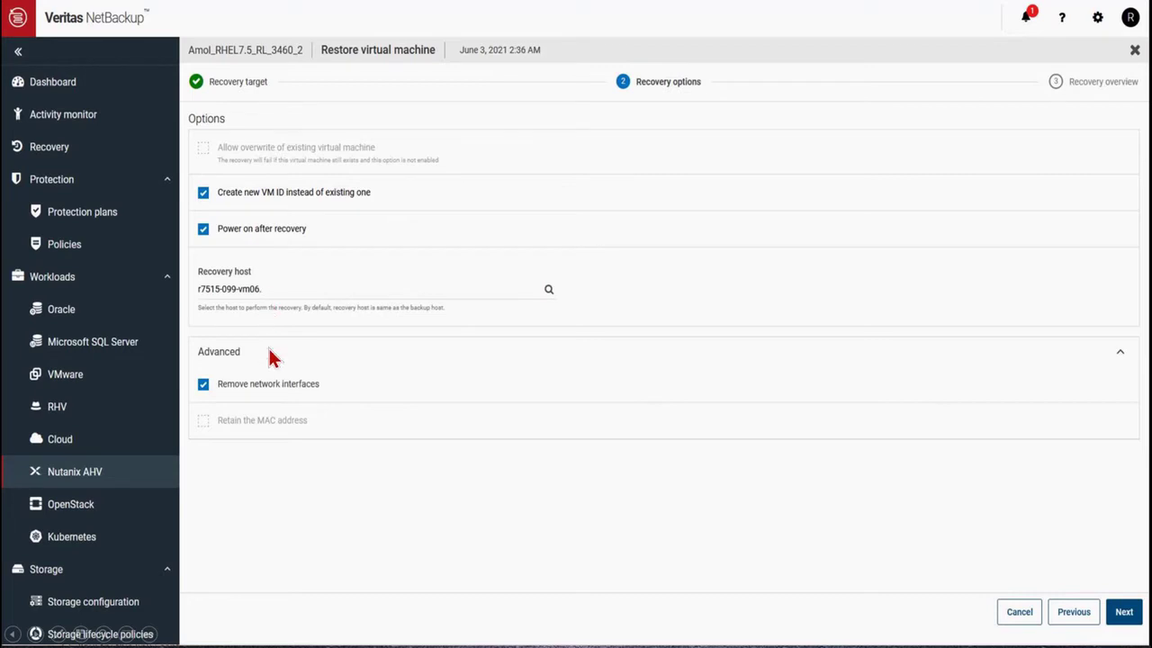
Advance the Nutanix VM restore wizard from the recovery target to Recovery options.
click(1127, 612)
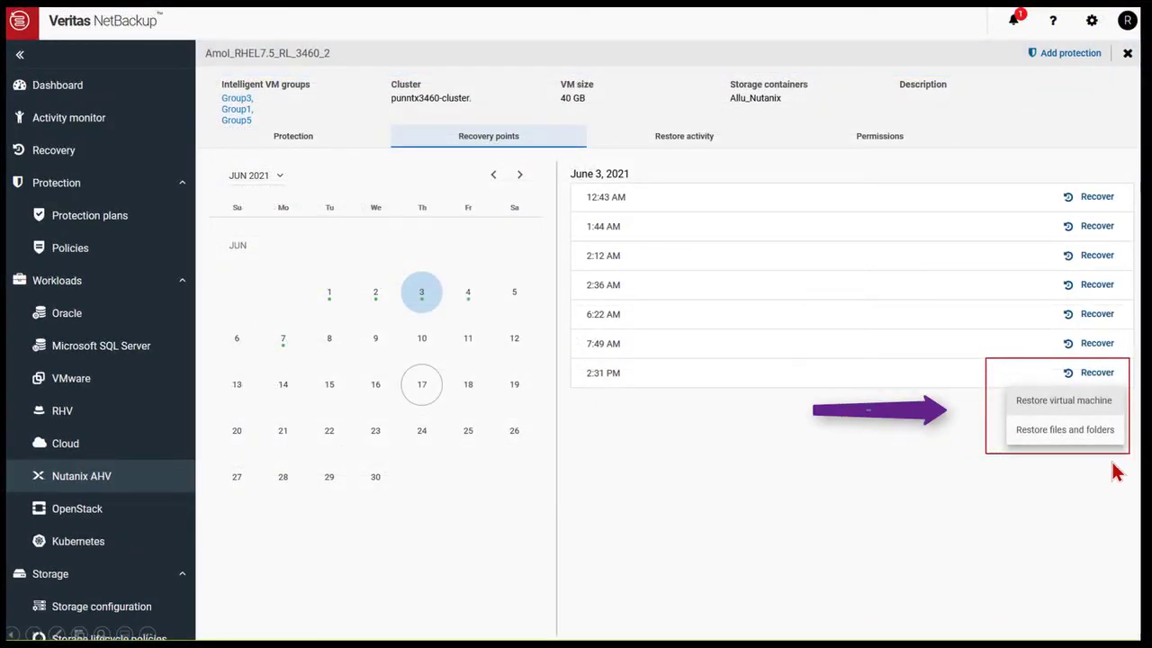
mouse_move(1004, 453)
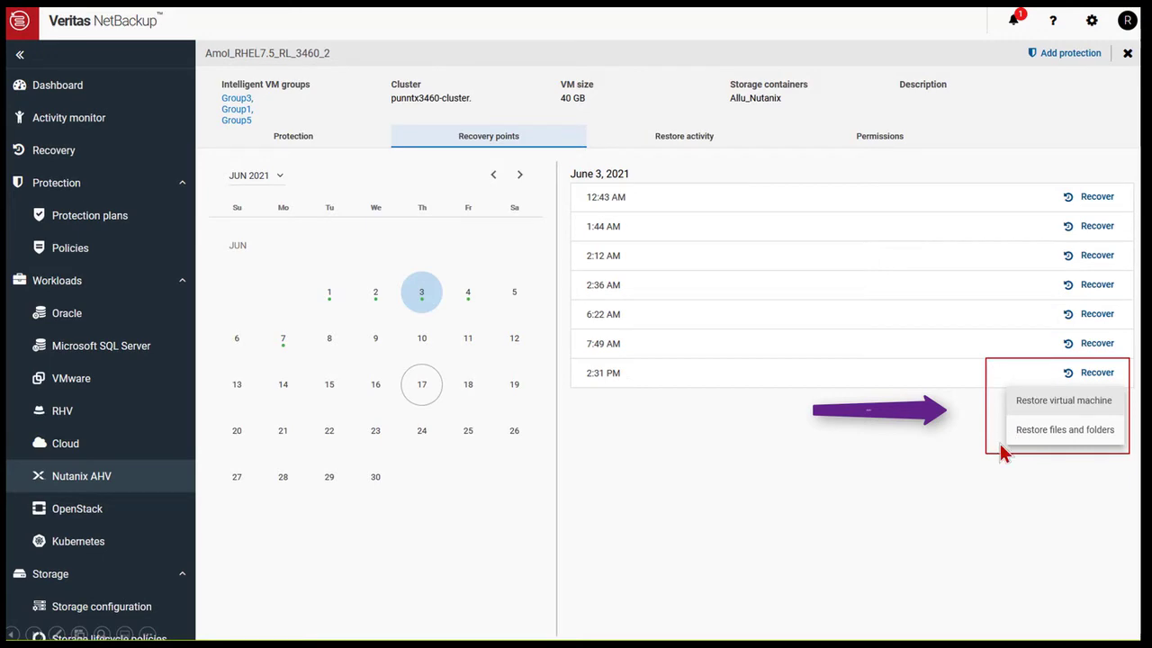
mouse_move(882, 494)
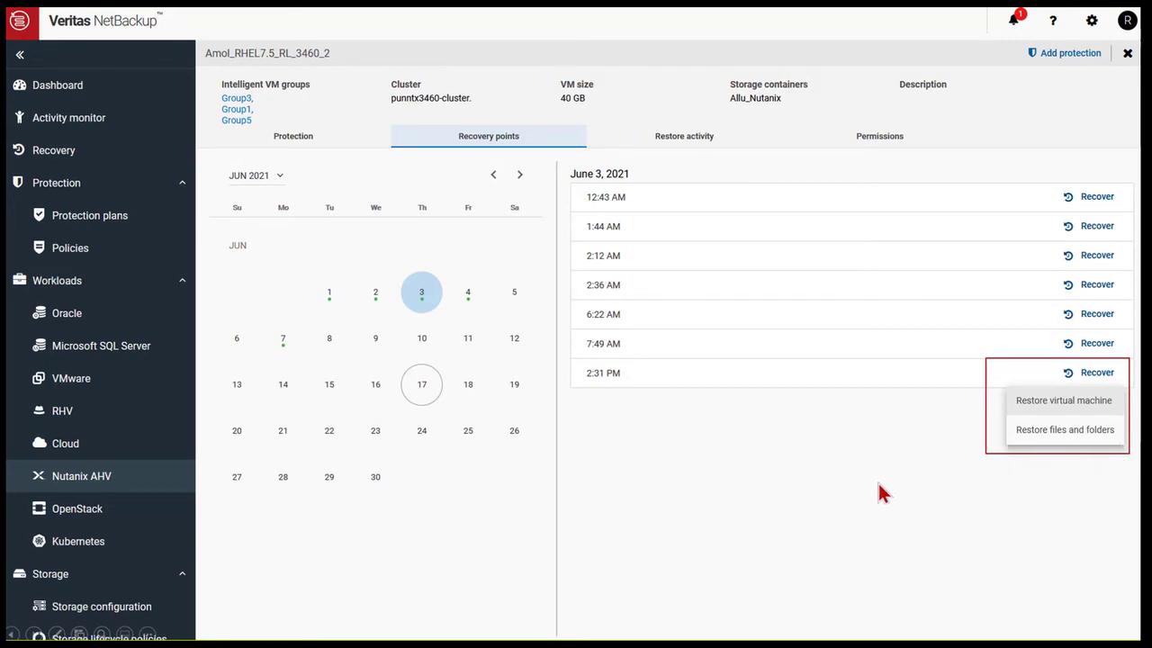
Choose Restore files and folders for the VM's recovery point.
click(1064, 428)
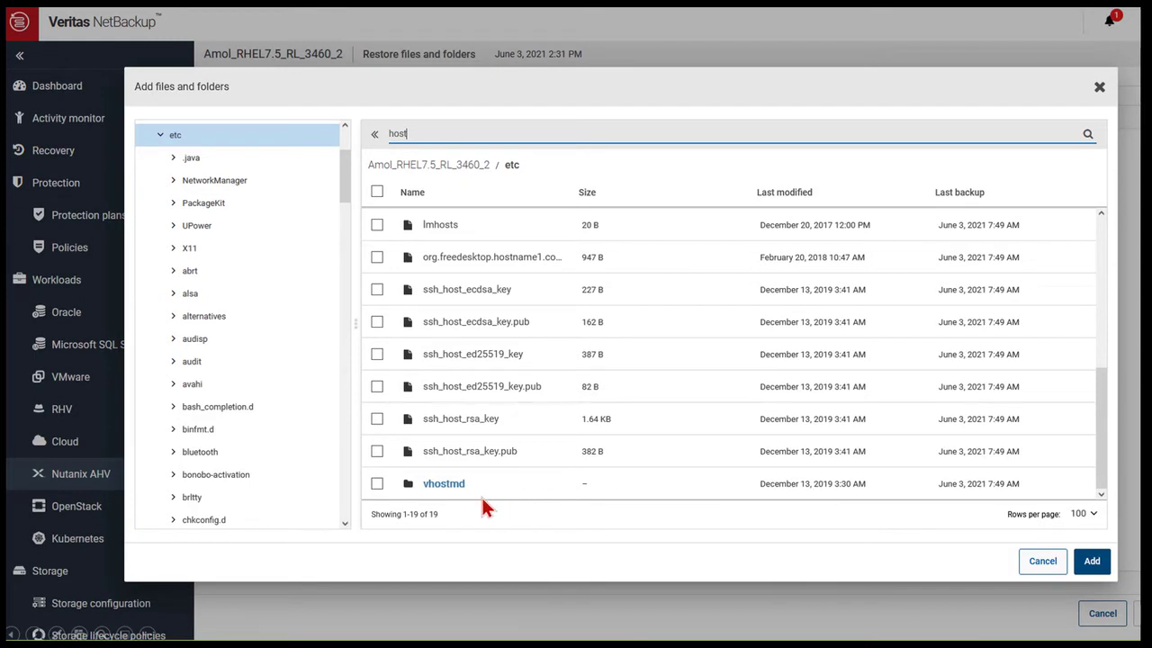
mouse_move(502, 500)
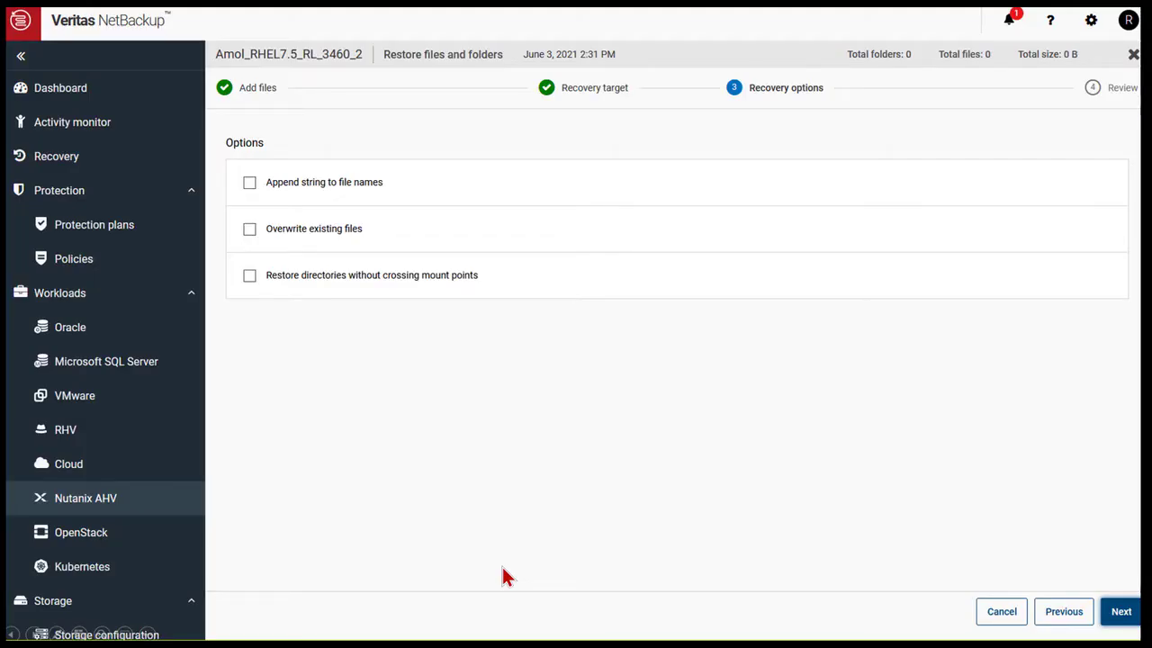
mouse_move(536, 540)
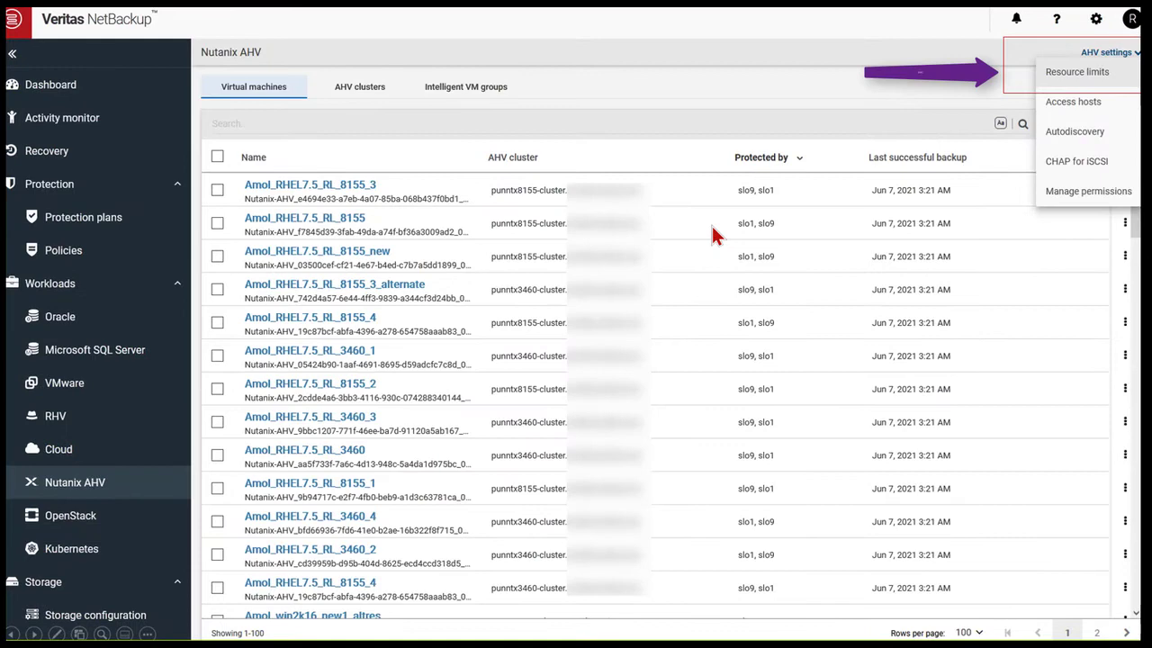
Go to the AHV settings to reach the resource limits page.
click(1077, 72)
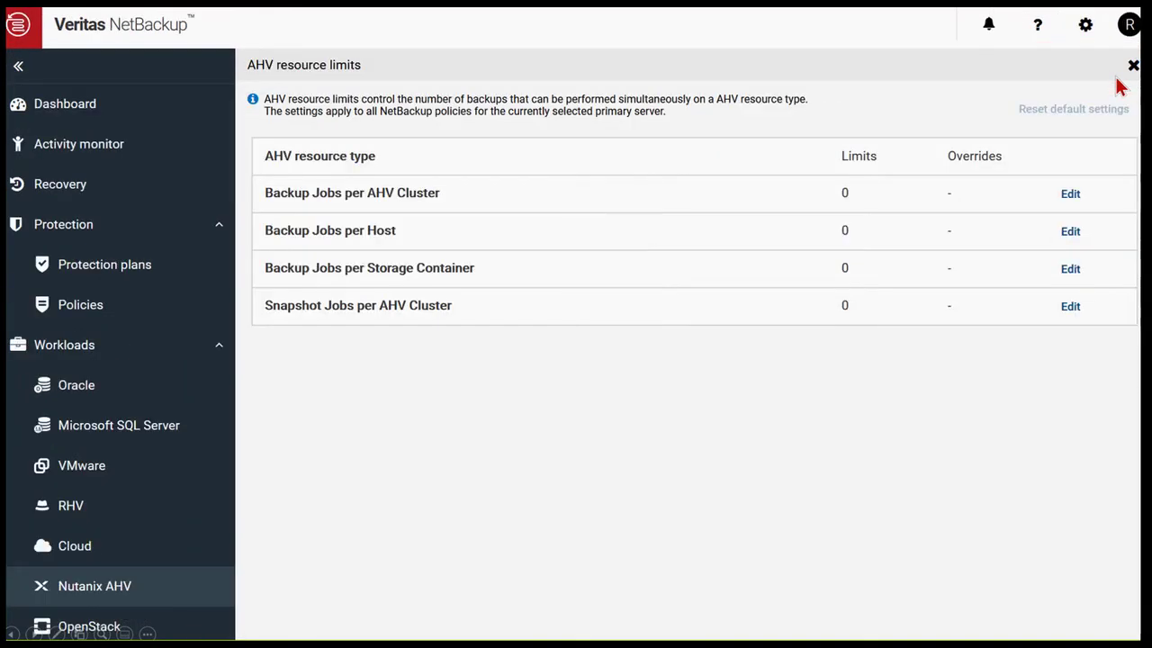
mouse_move(734, 400)
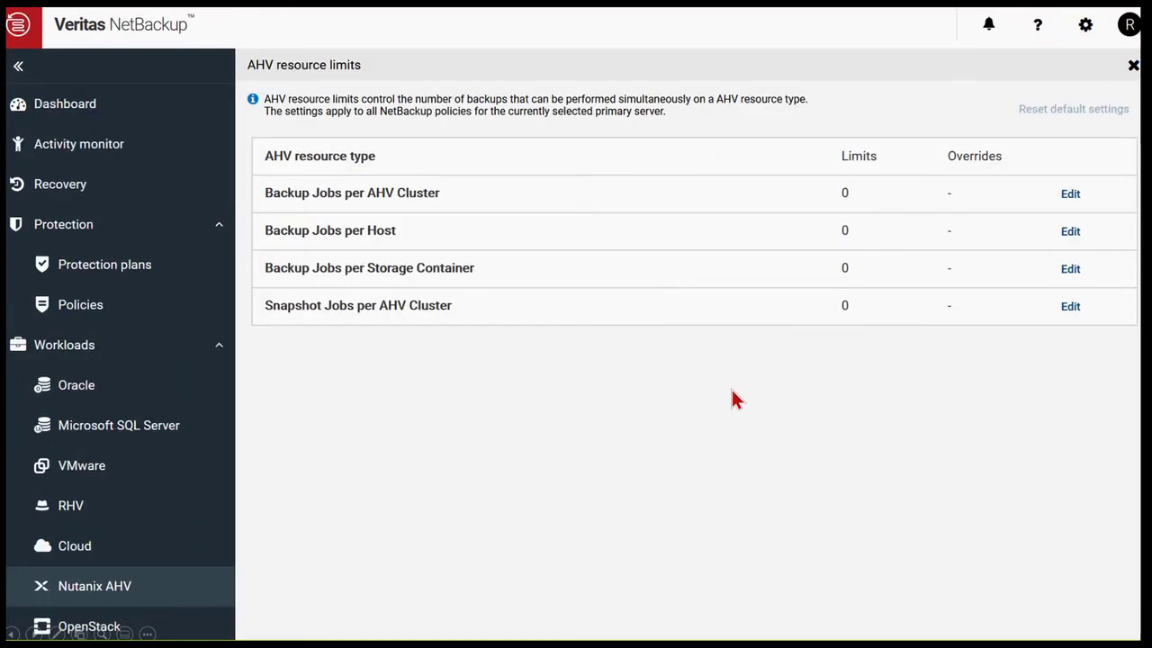
mouse_move(698, 446)
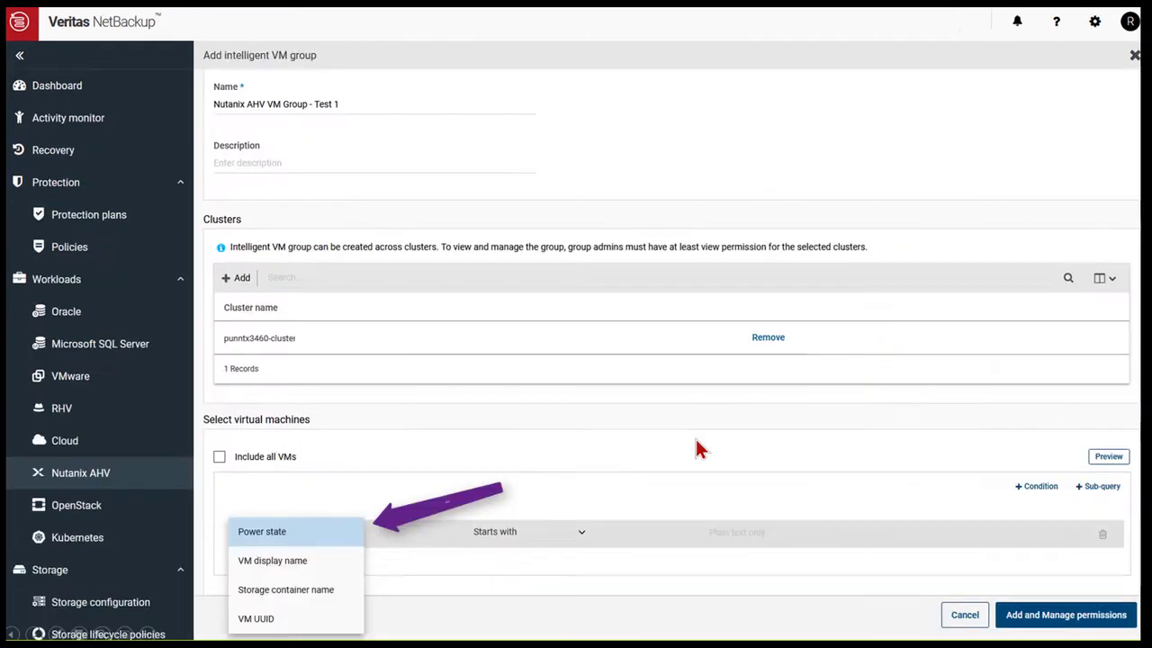
mouse_move(691, 461)
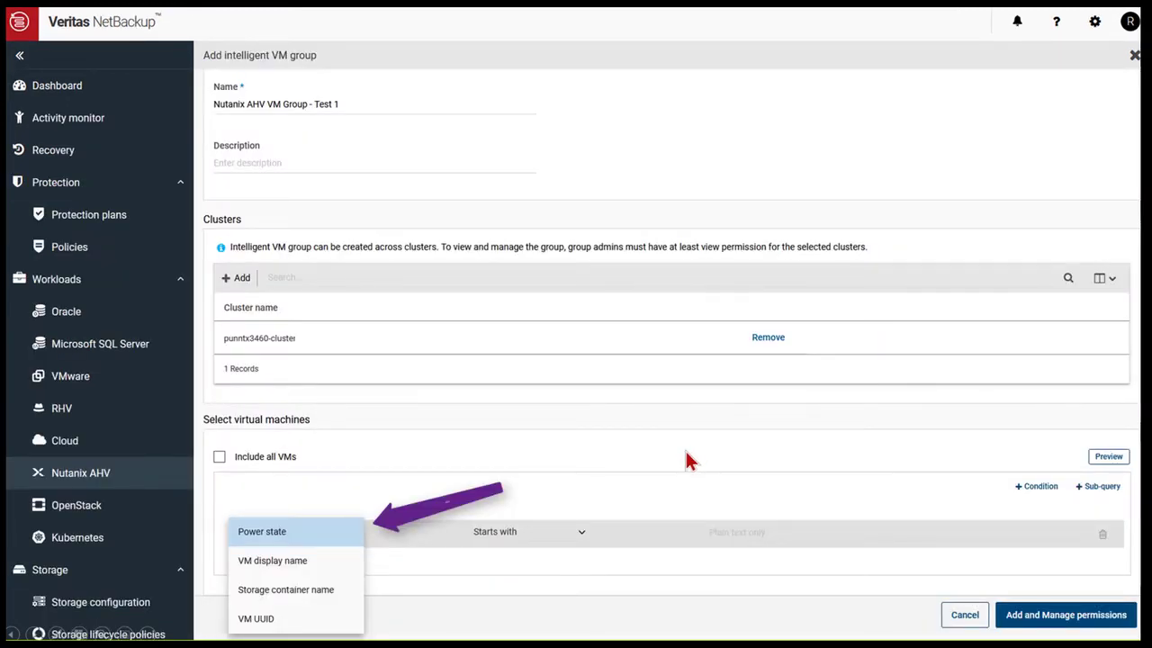
mouse_move(189, 627)
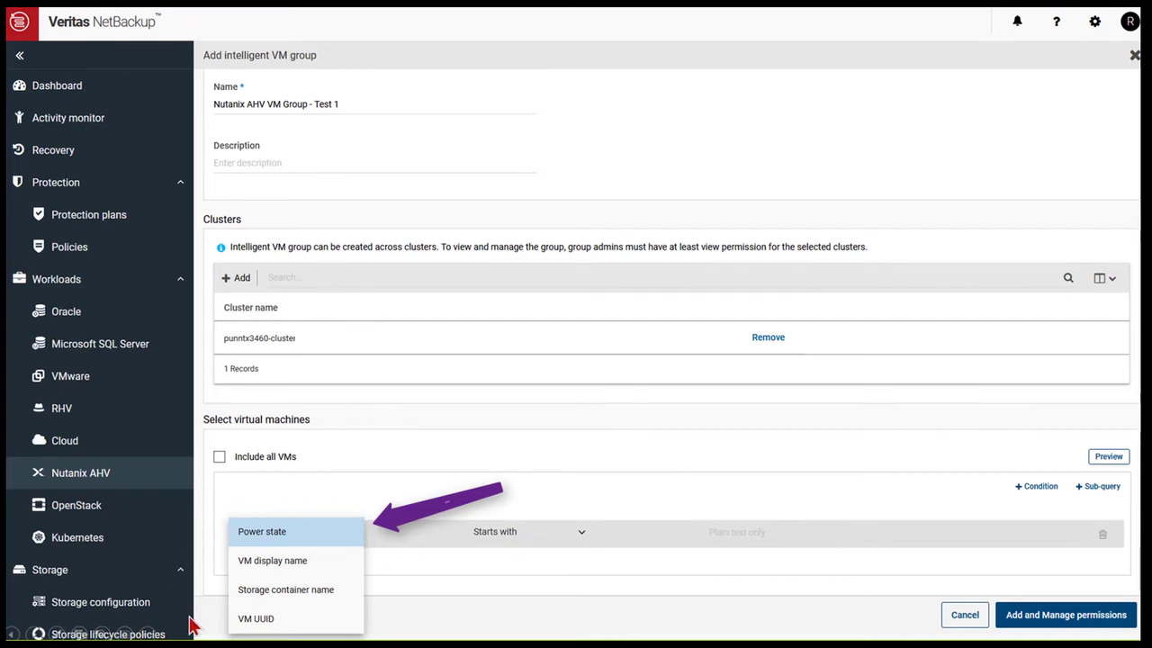
mouse_move(554, 608)
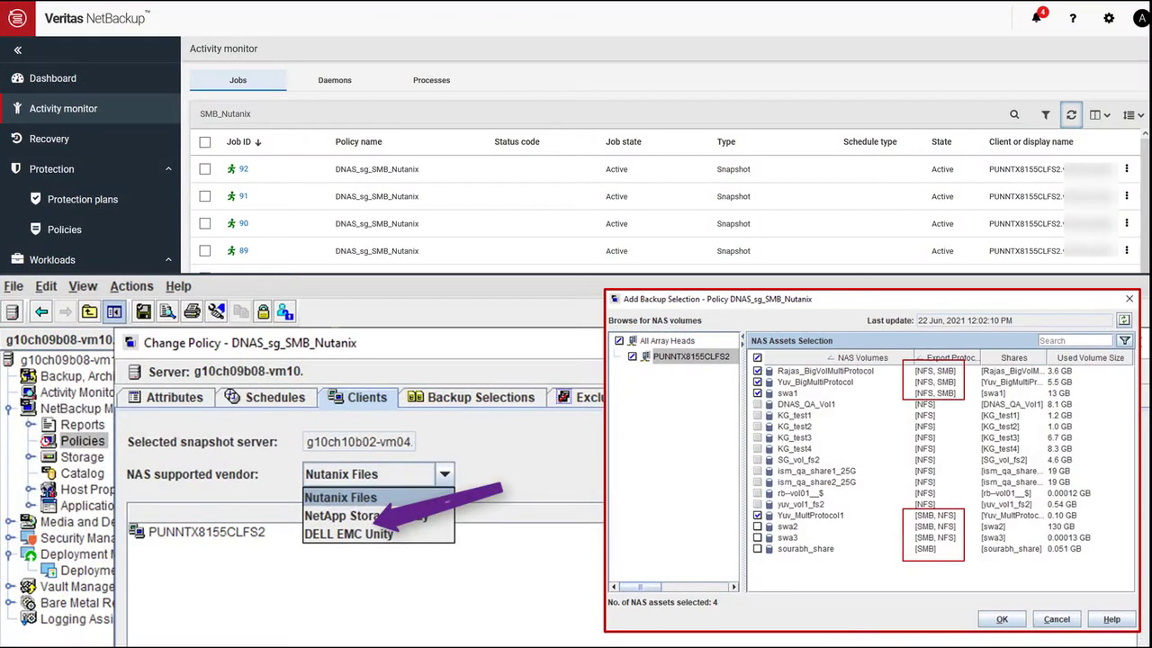
mouse_move(345, 205)
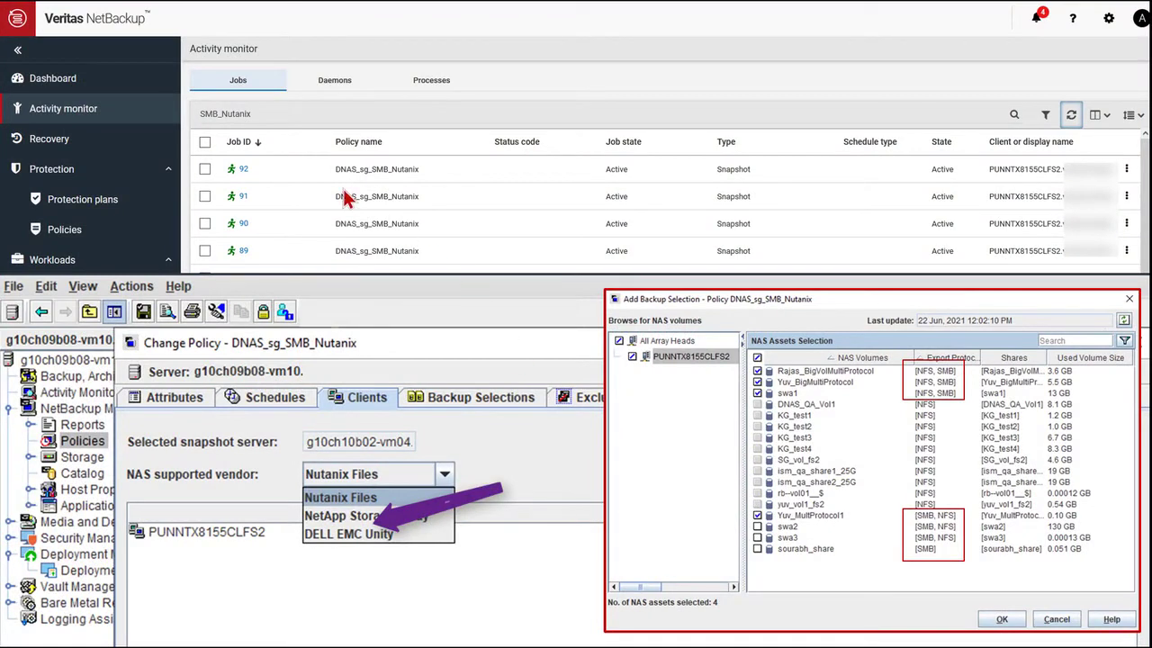
mouse_move(387, 185)
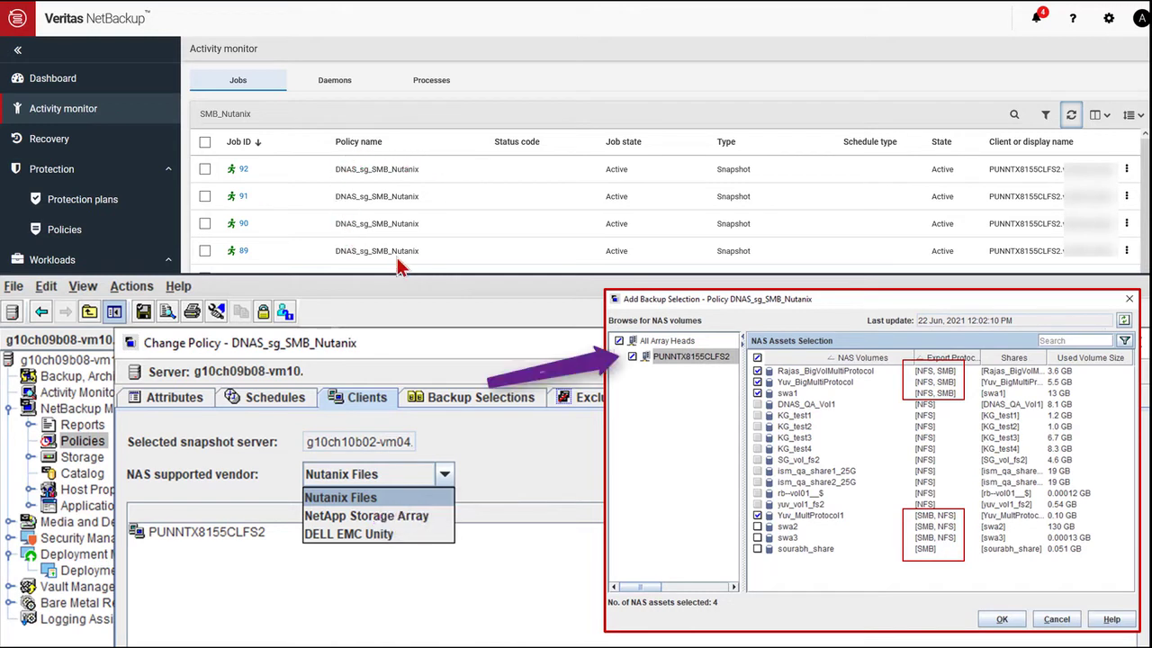
mouse_move(243, 382)
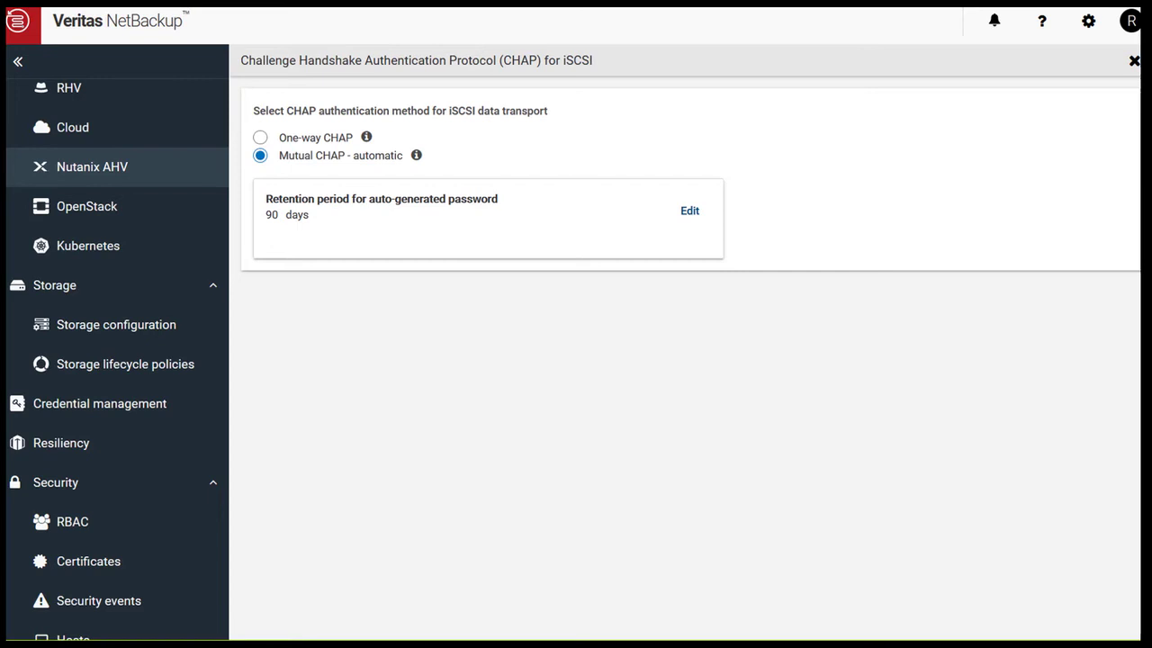
mouse_move(831, 535)
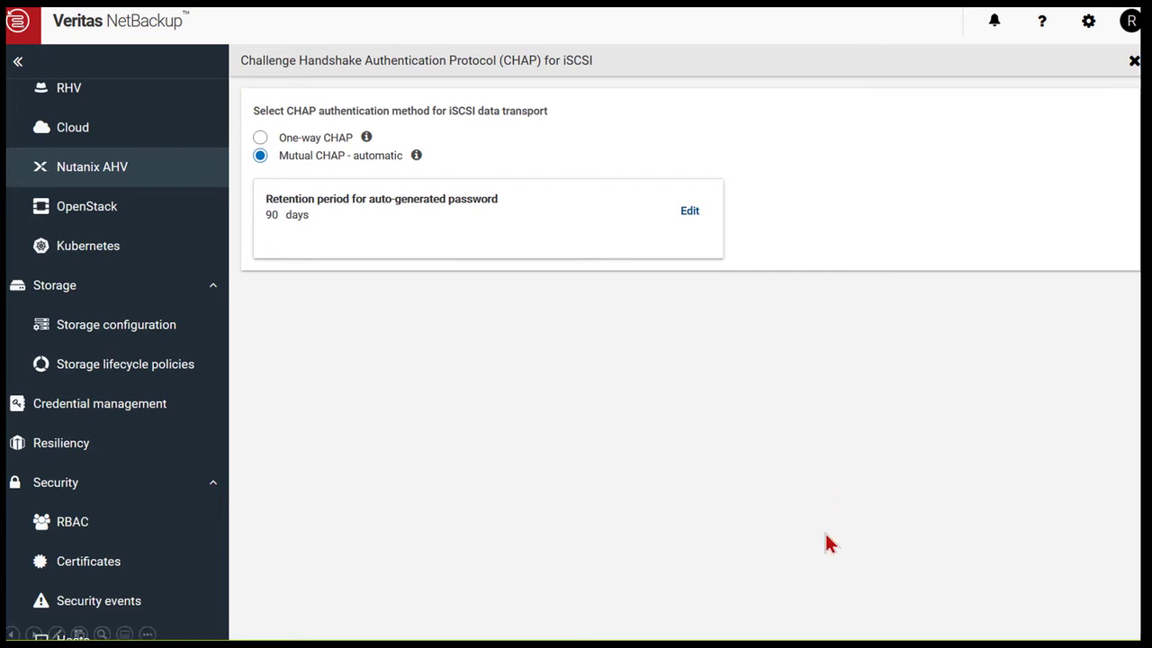
mouse_move(781, 537)
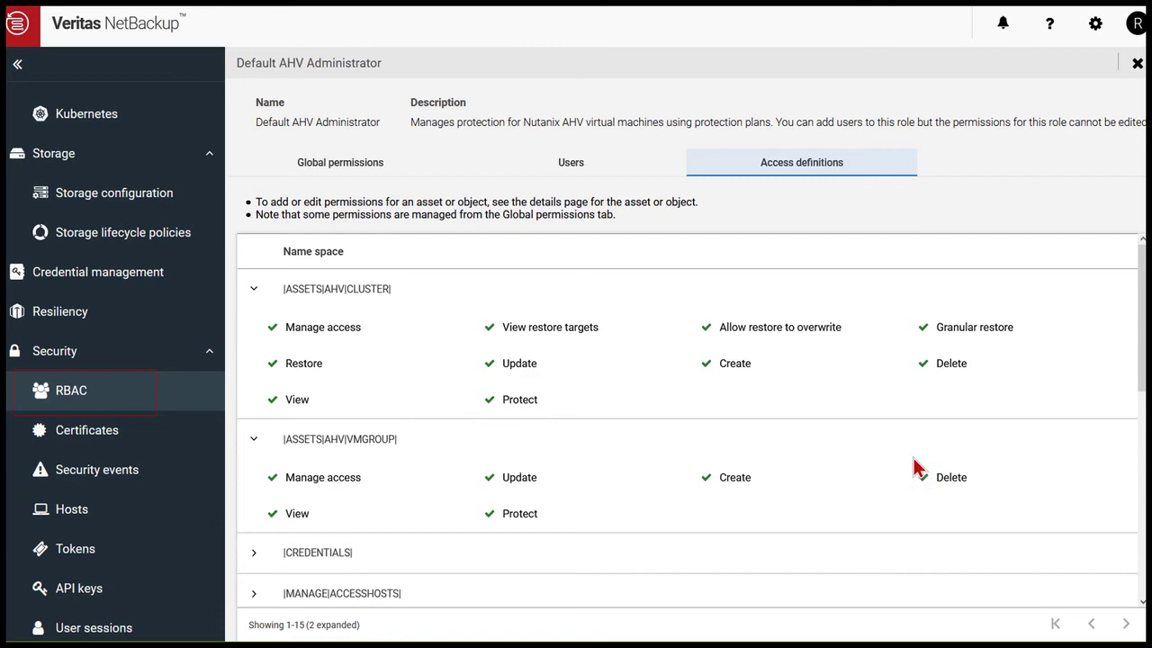
mouse_move(921, 466)
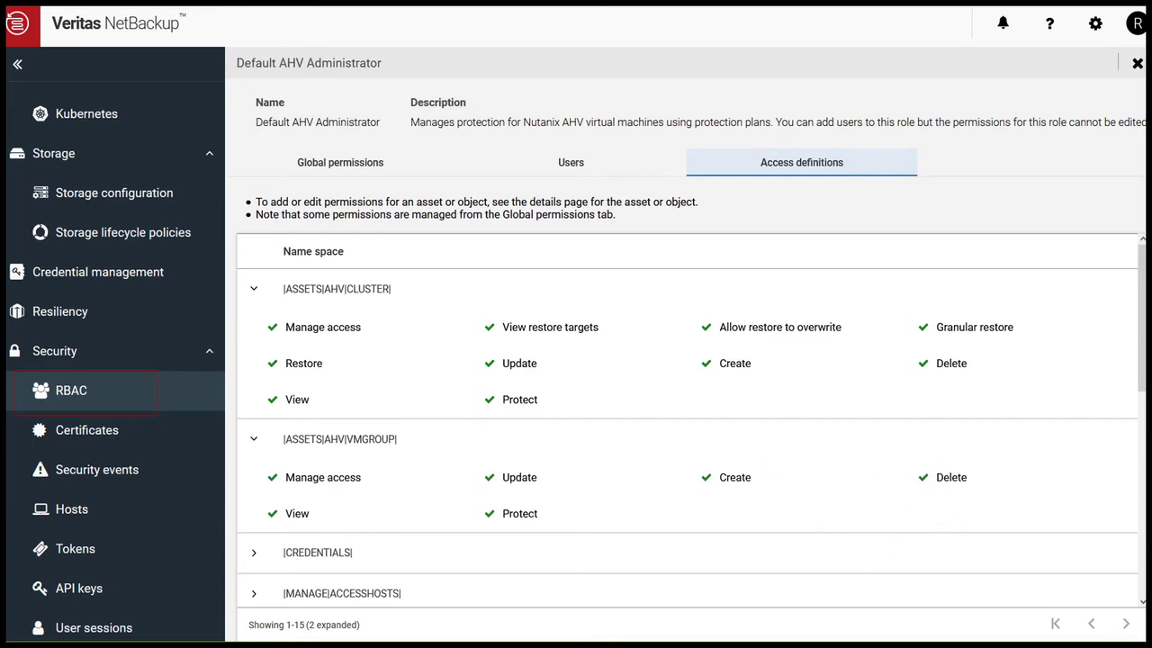
mouse_move(894, 458)
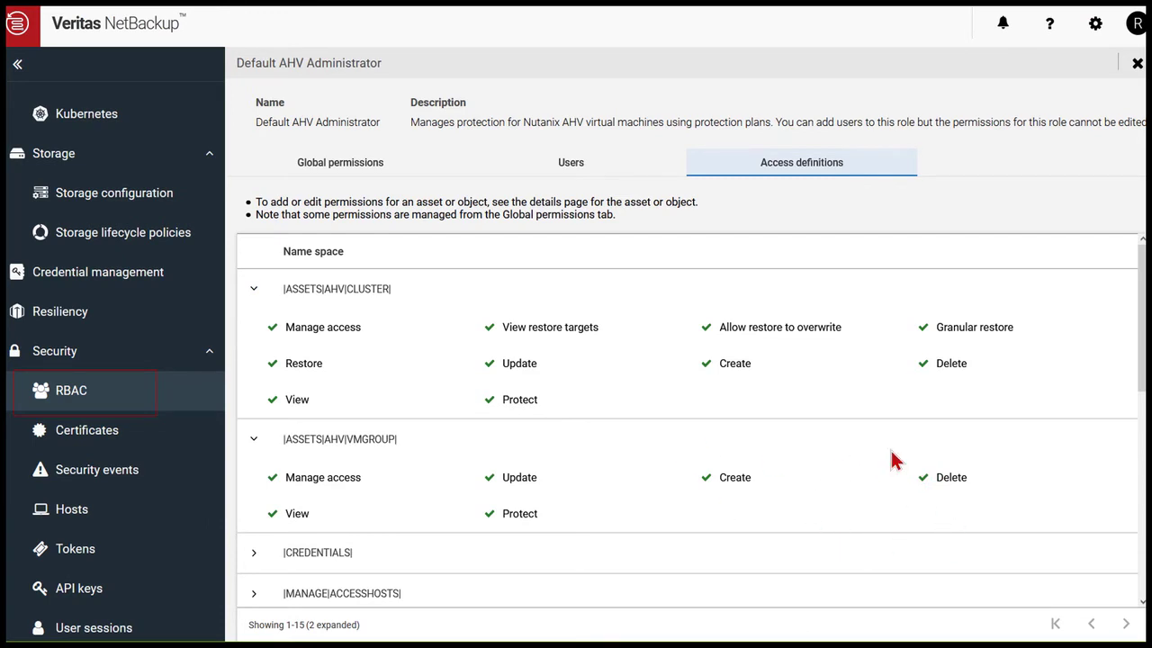
mouse_move(846, 467)
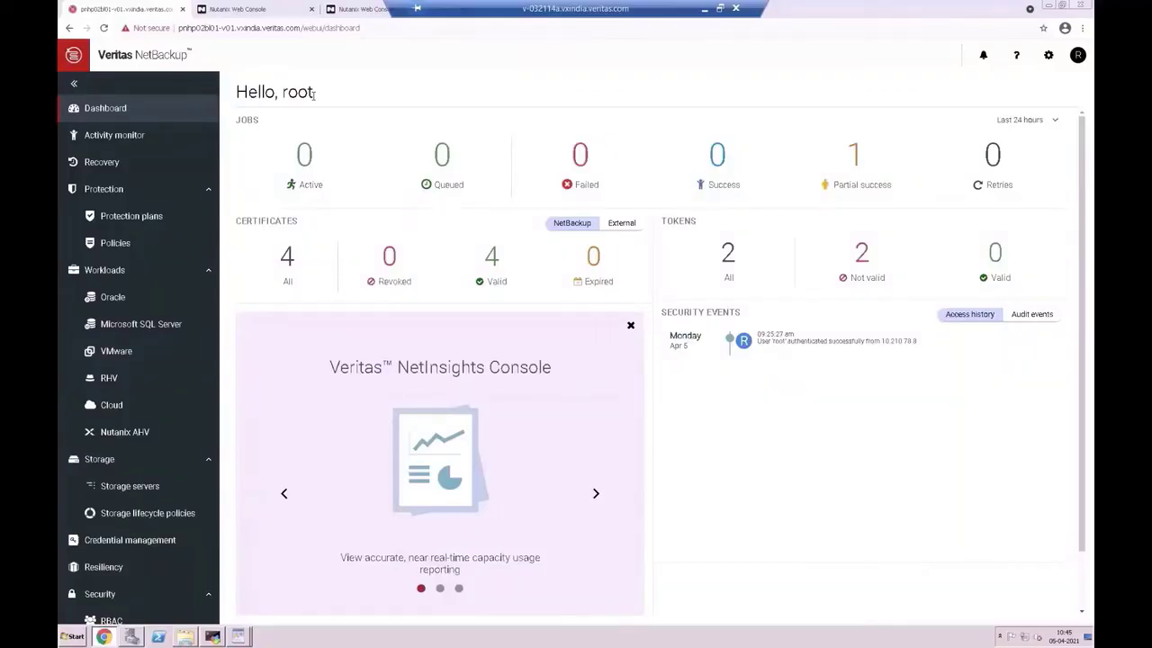
mouse_move(976, 484)
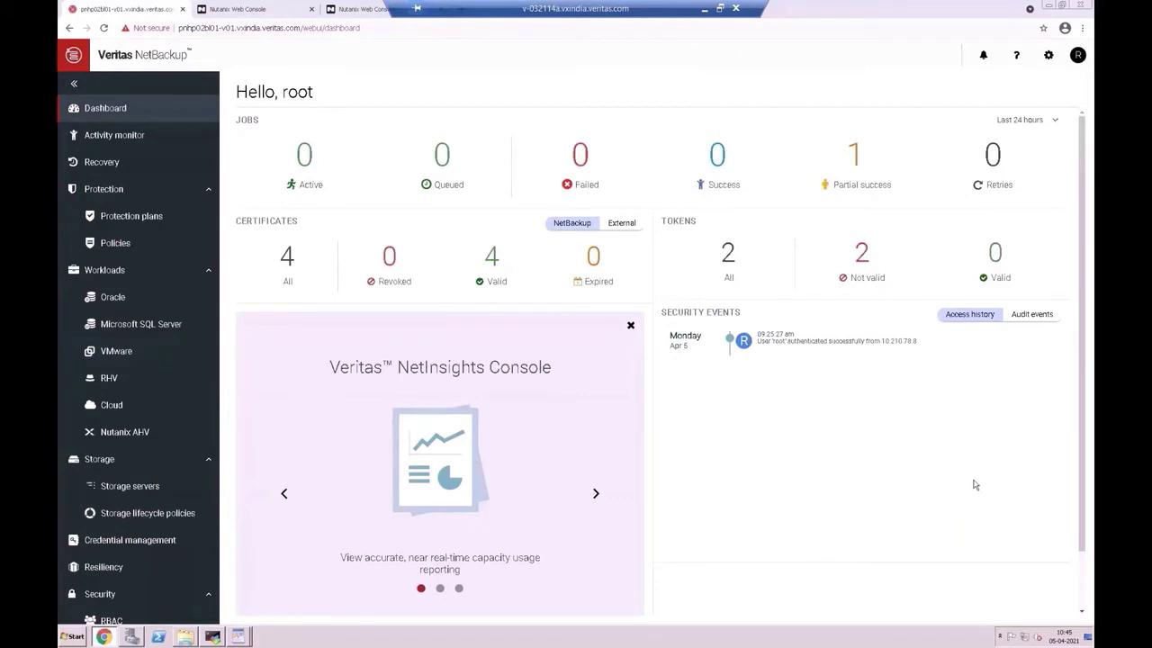
mouse_move(975, 484)
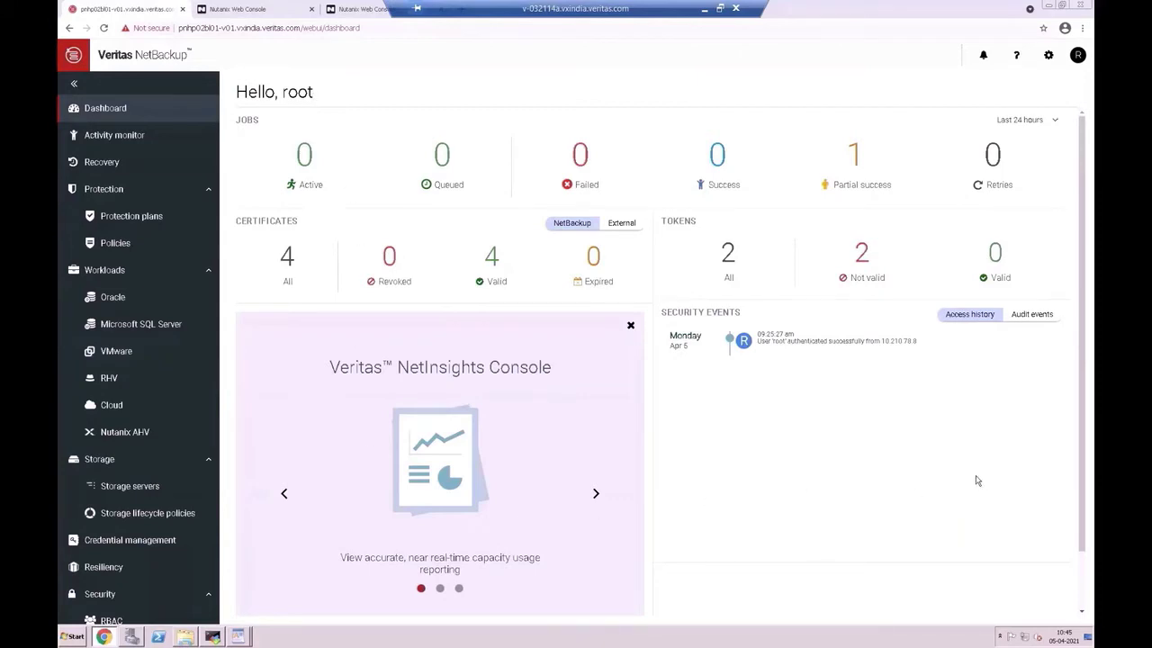
mouse_move(140, 432)
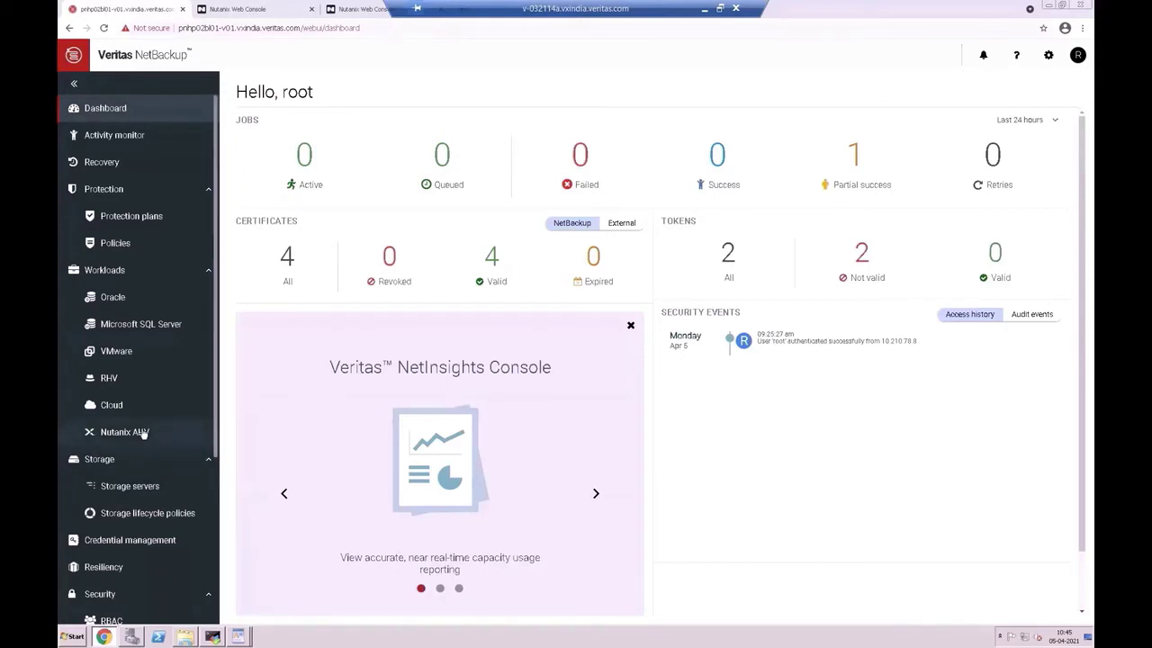
Navigate from the Nutanix AHV workload to the Security > RBAC roles list.
click(124, 432)
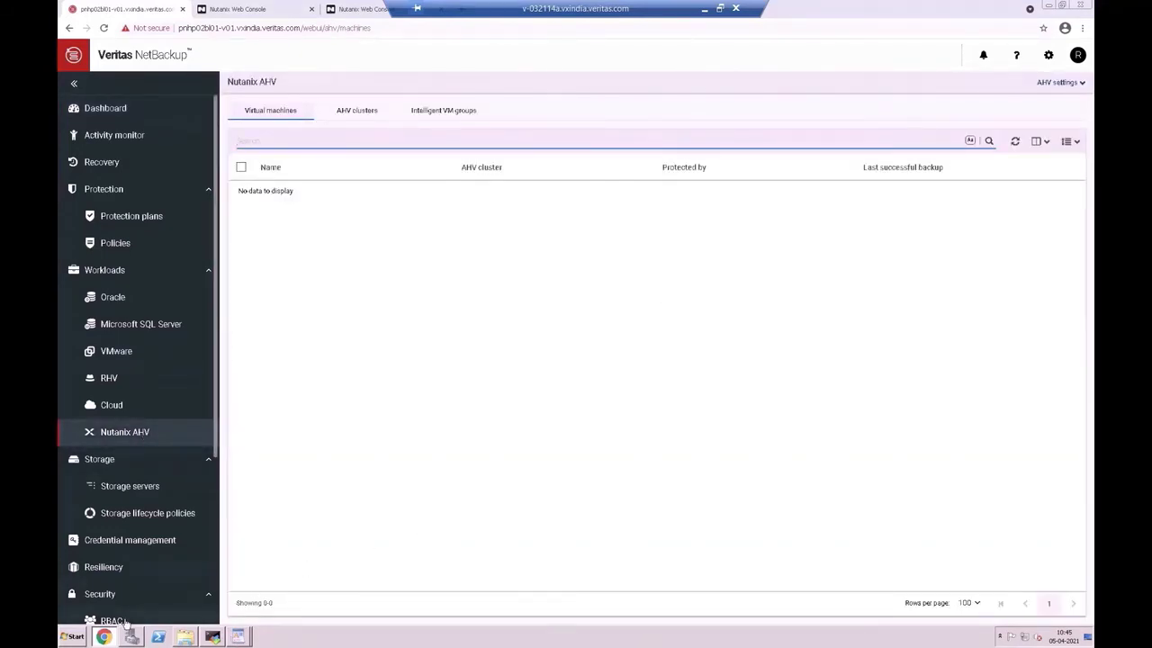
click(108, 619)
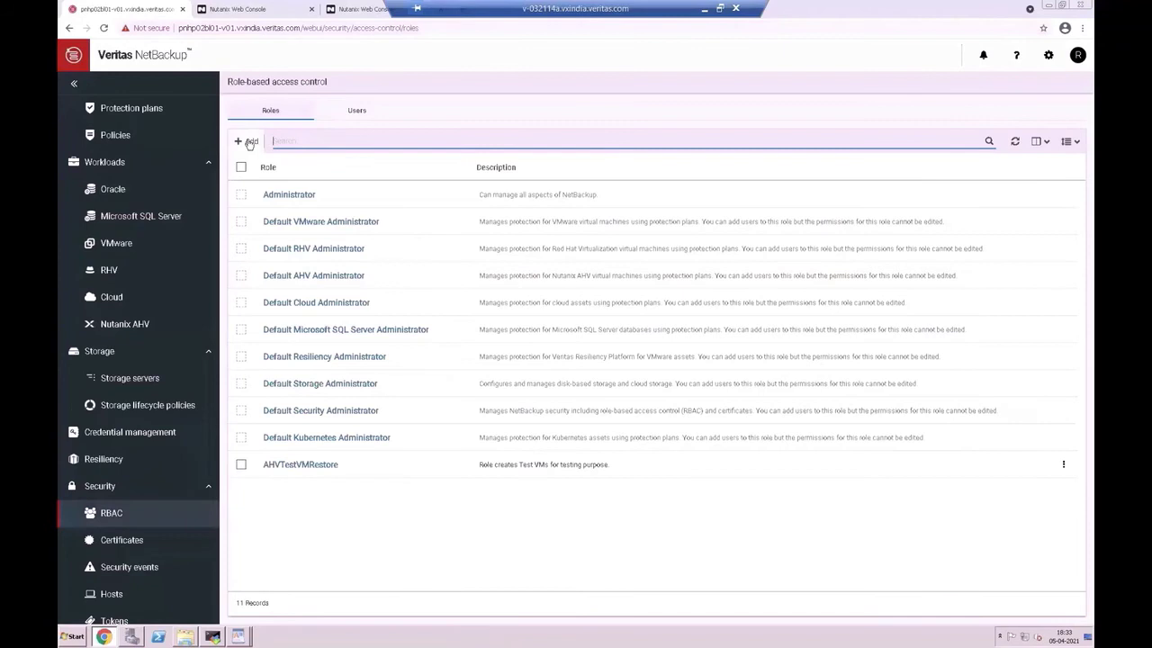
Create role AHVAdmin from the Default AHV Administrator template with an 'all AHV clusters' description.
click(245, 141)
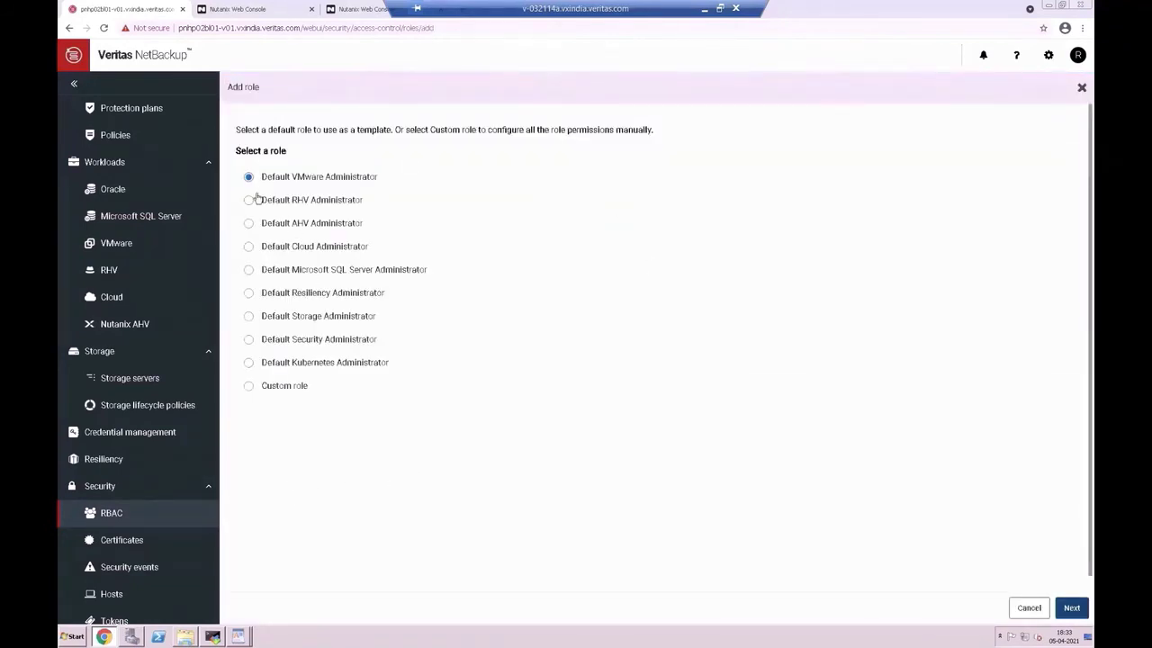
click(248, 223)
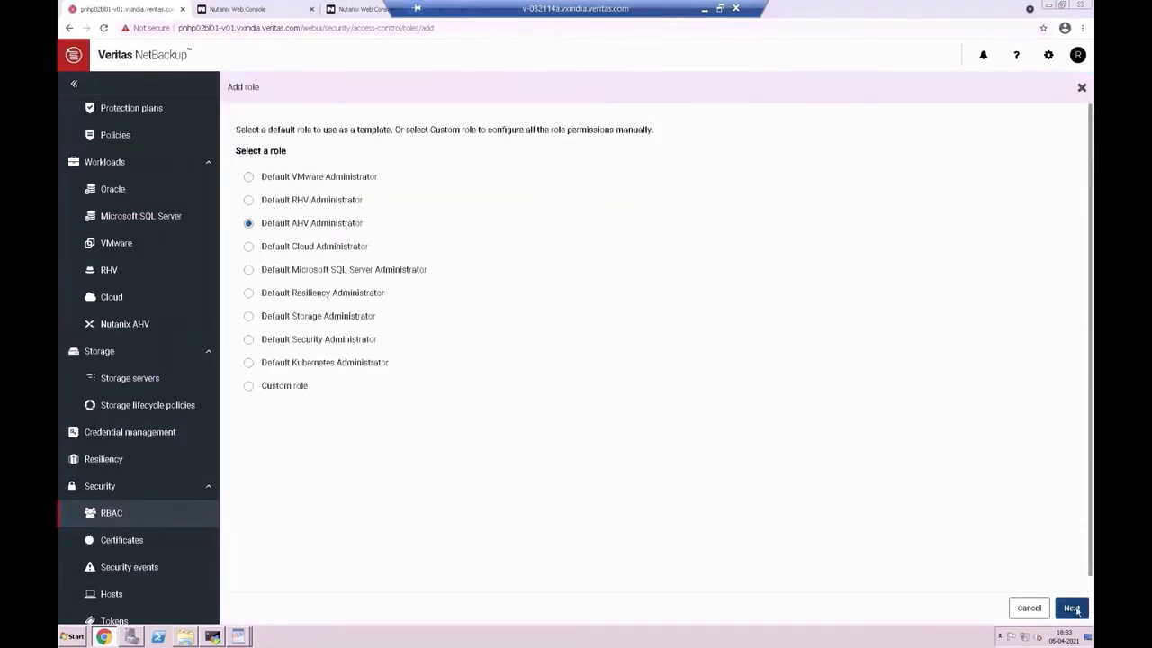
click(1074, 608)
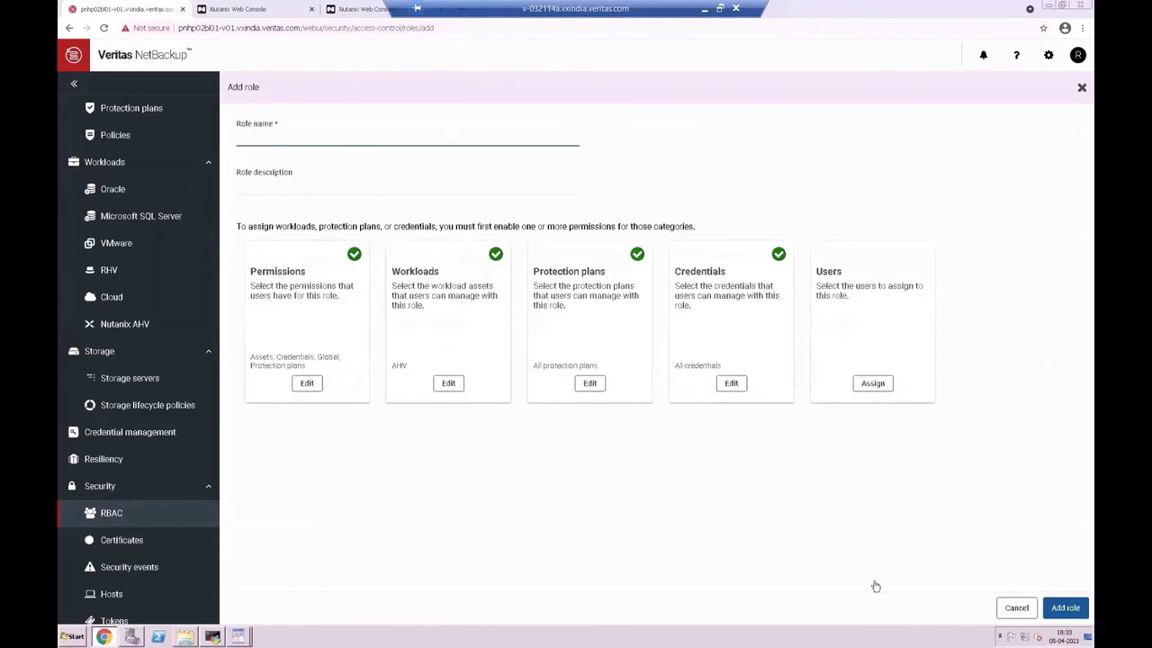
text(AHV)
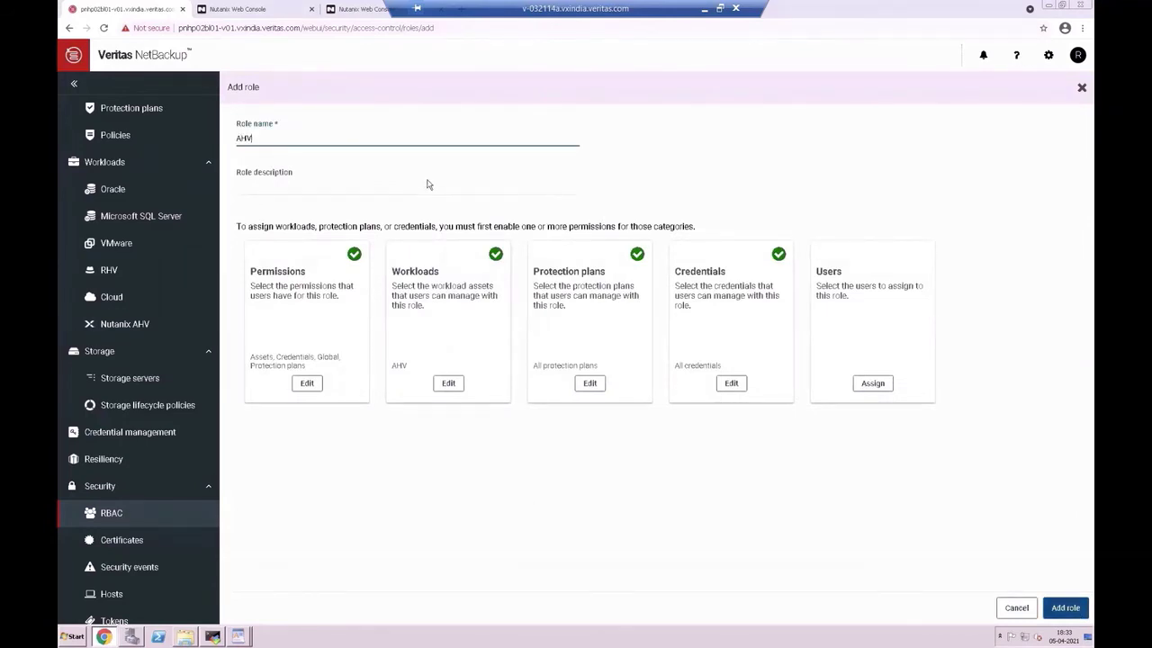
text(Admin)
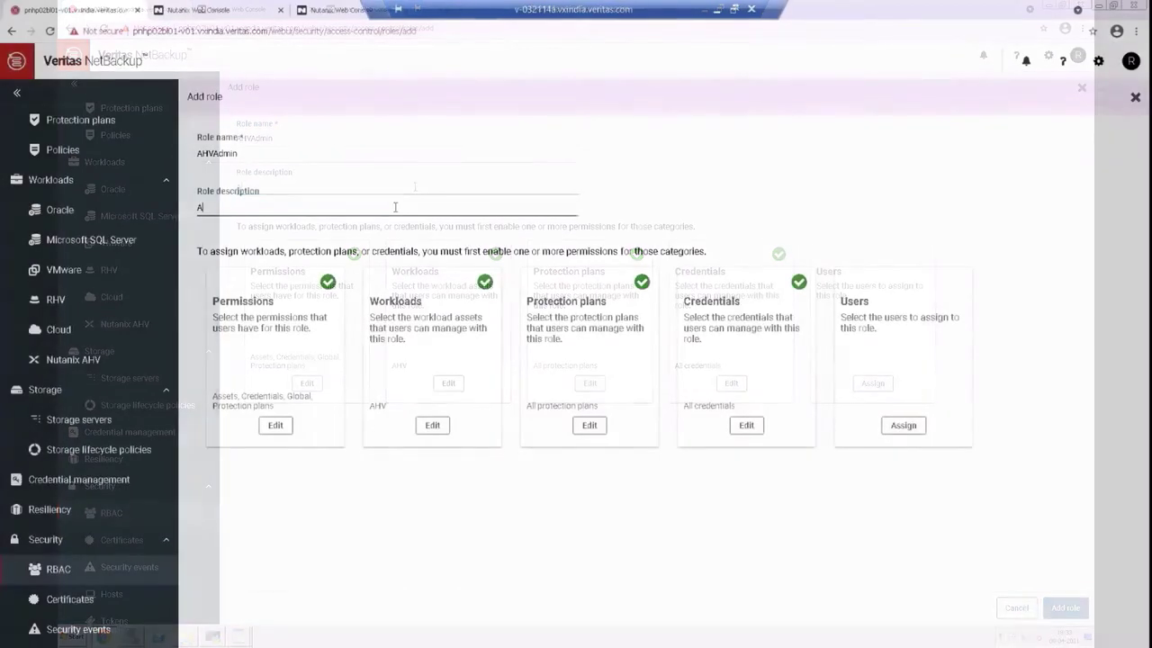
text(ll AHV Clusters admin)
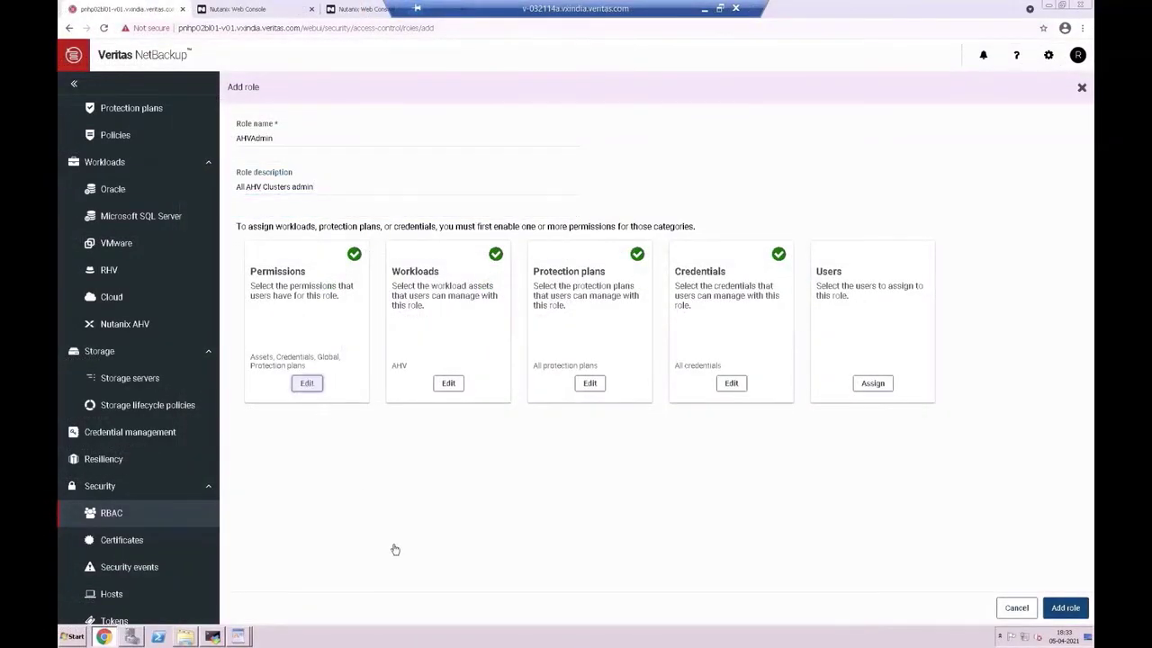
click(306, 383)
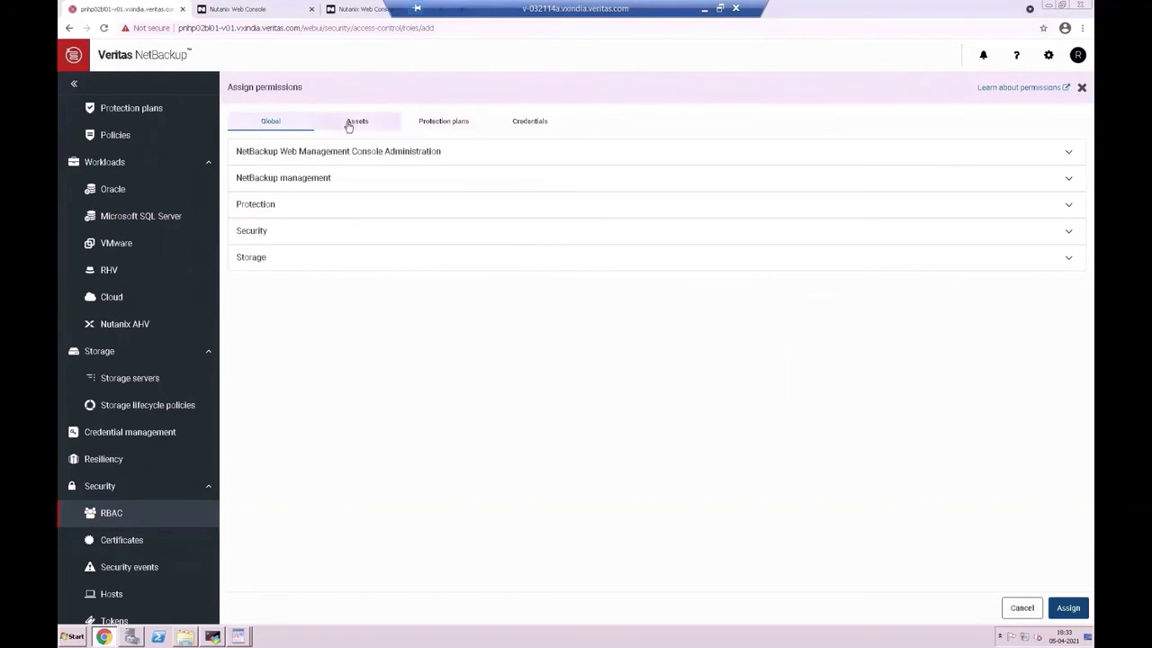
Grant the role asset permissions Restore files using client and Overwrite files and folders, and assign them.
click(356, 120)
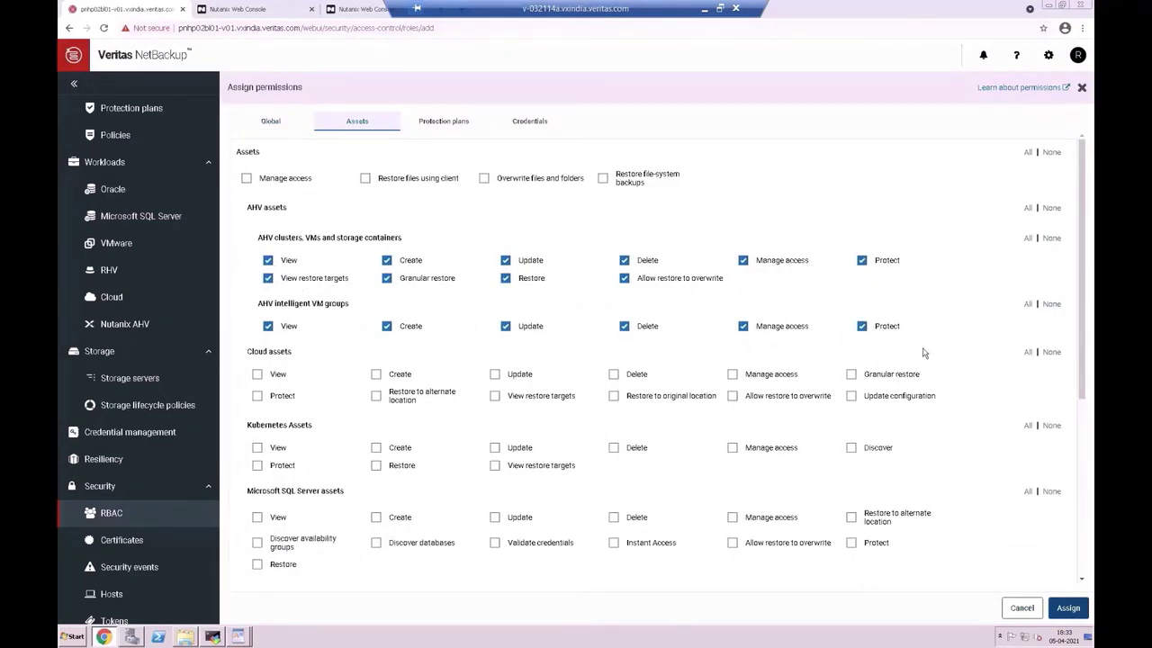
mouse_move(363, 179)
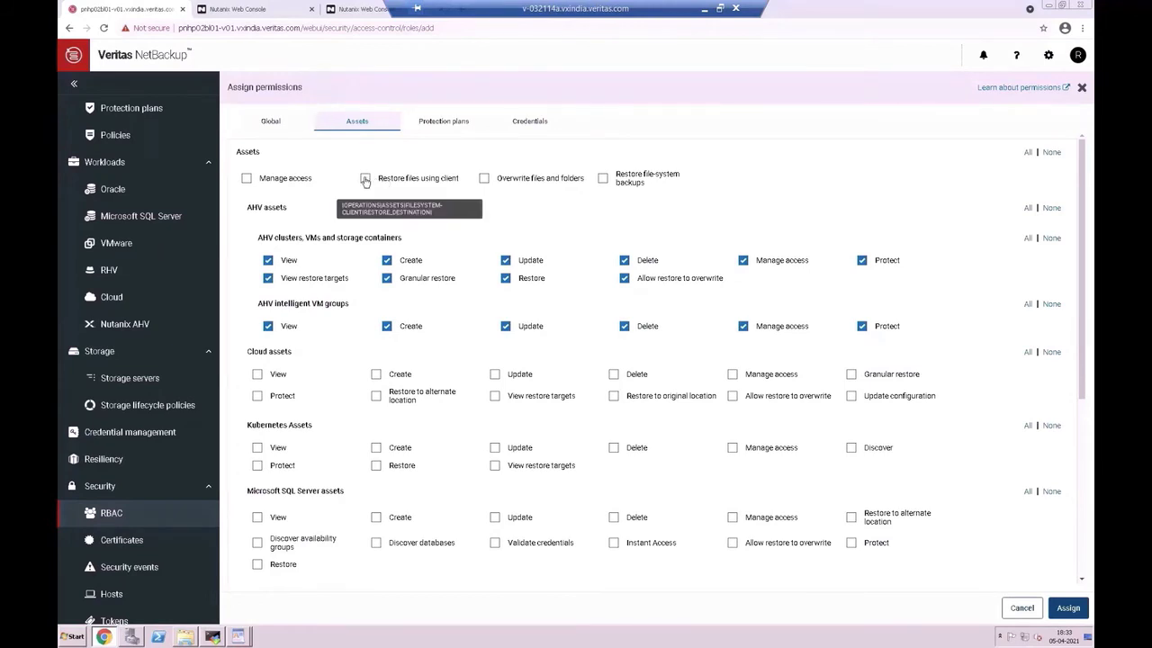
click(365, 178)
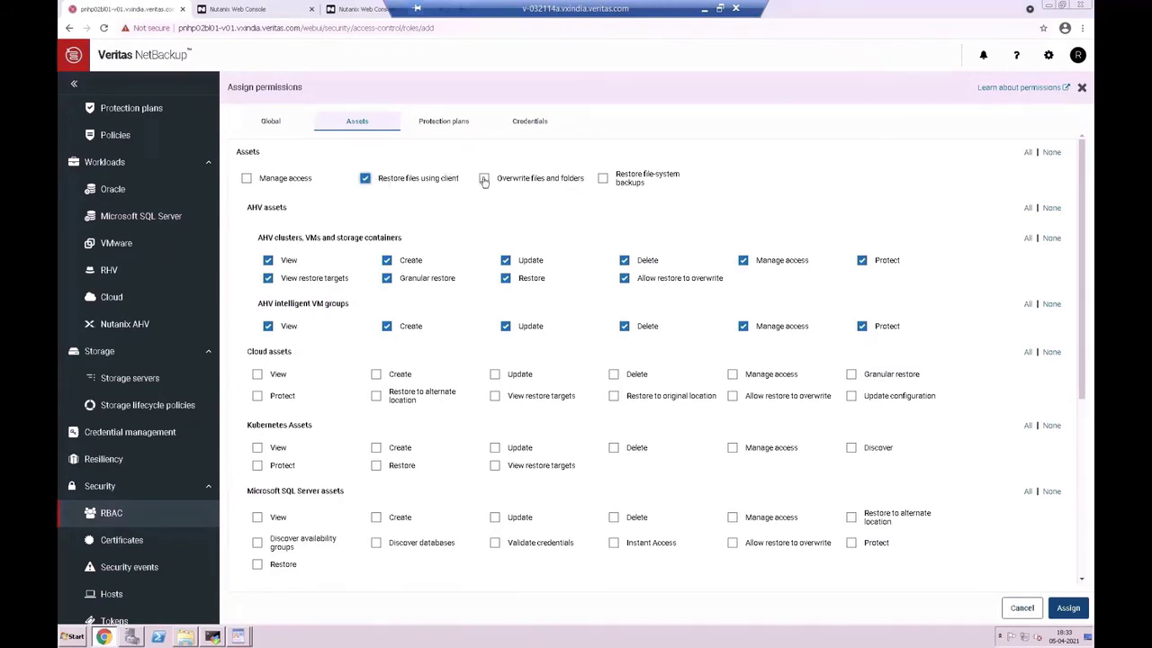
click(483, 182)
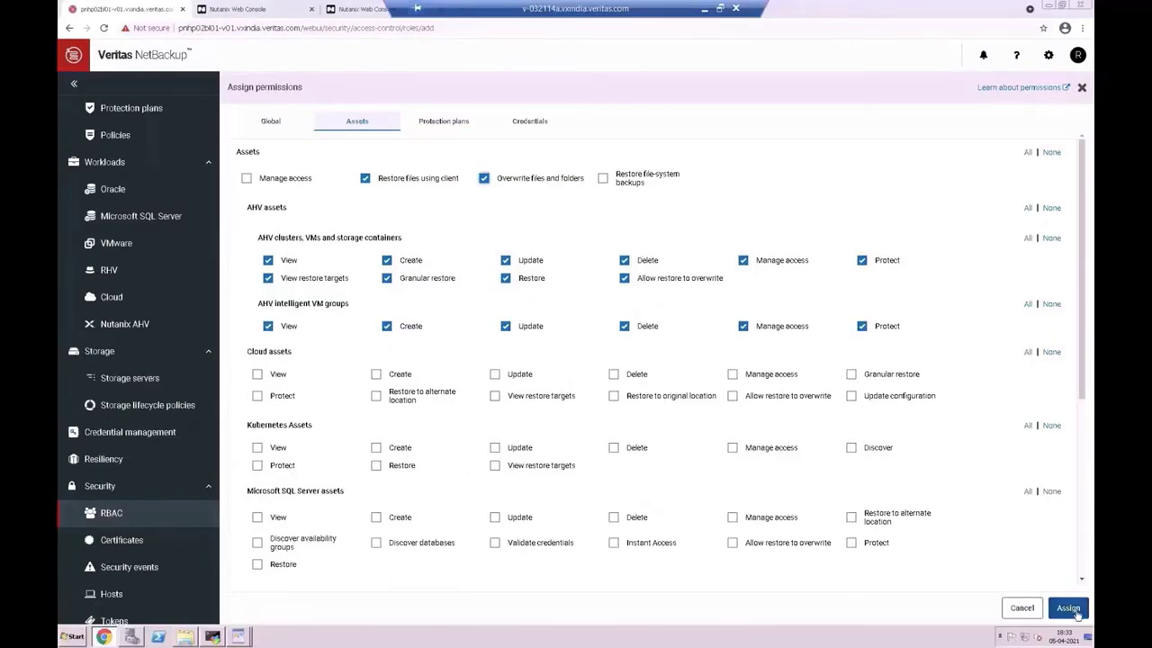
click(1069, 608)
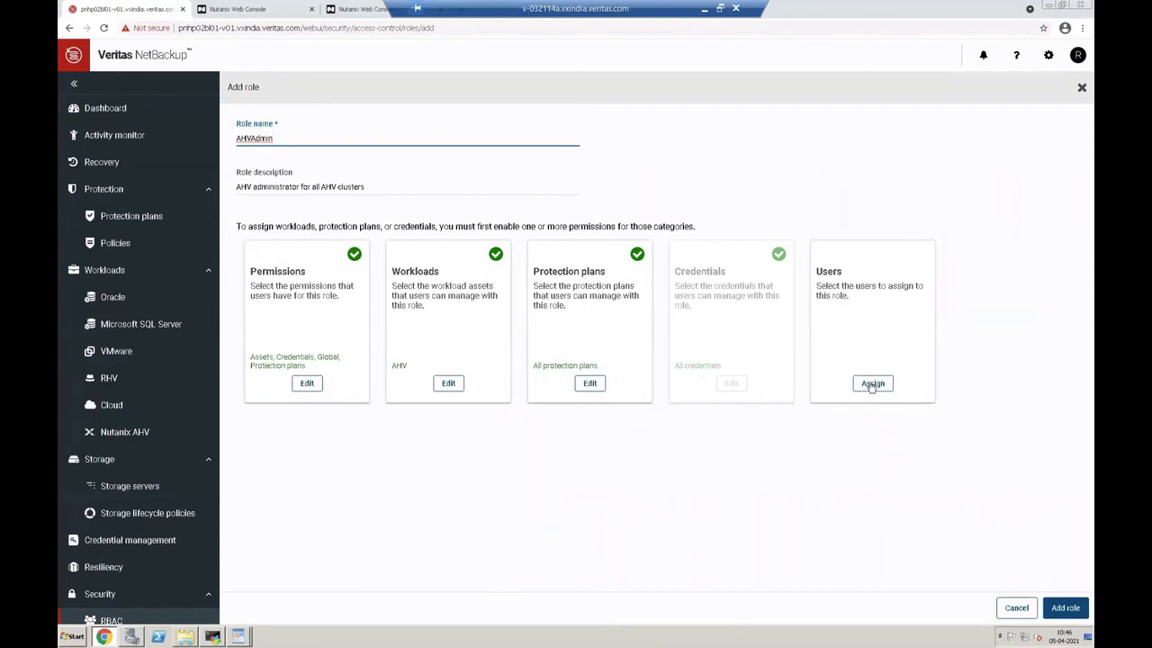
Assign one user to the AHVAdmin role and add the role.
click(871, 383)
text(demoahvadmin)
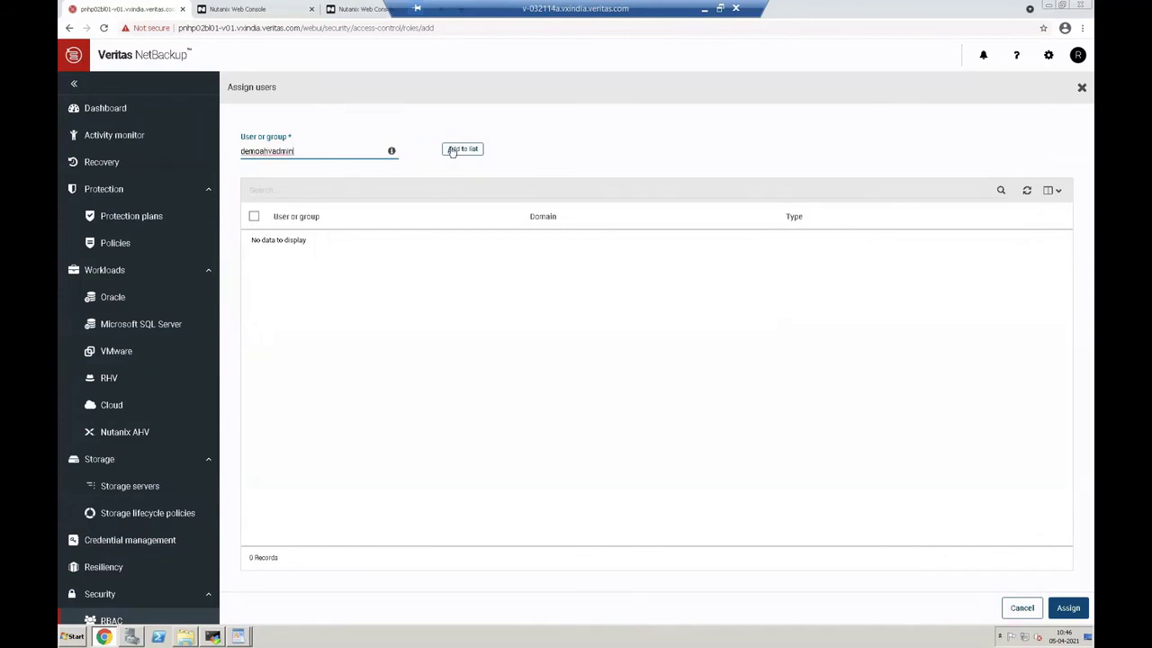
click(460, 149)
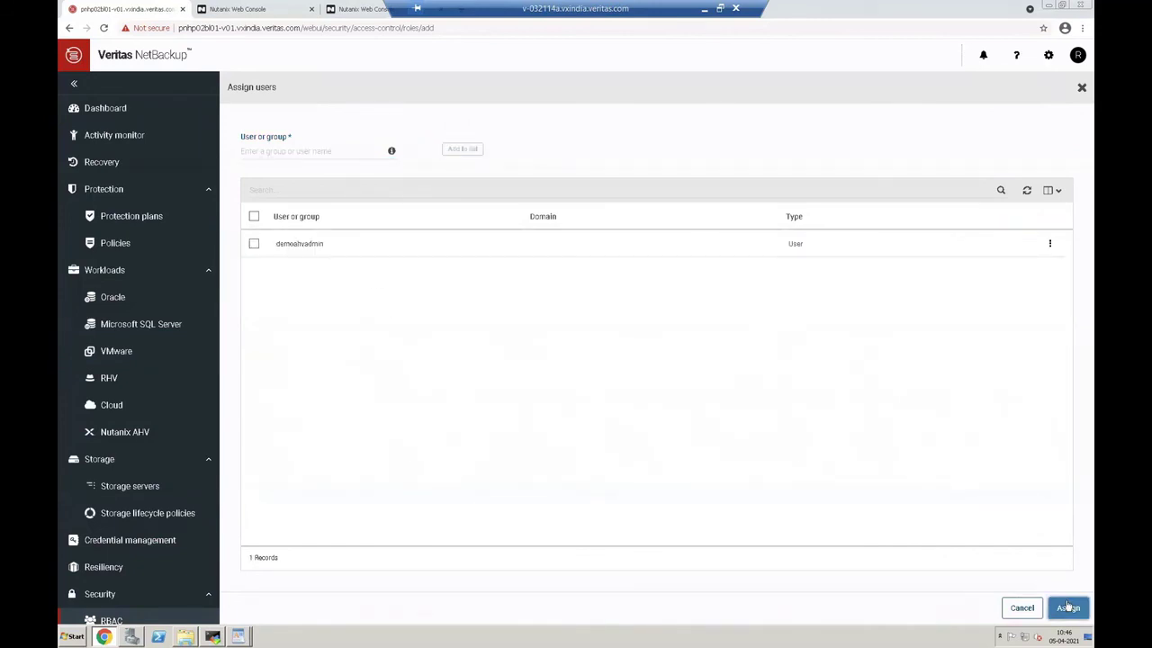
click(1070, 609)
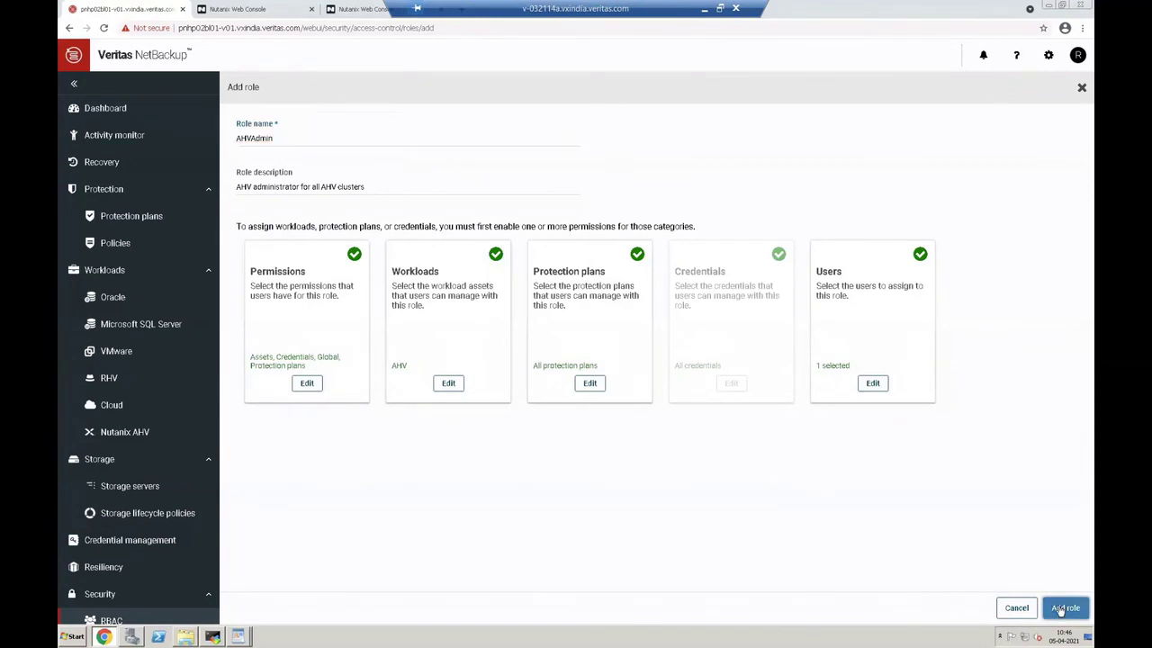
click(1072, 608)
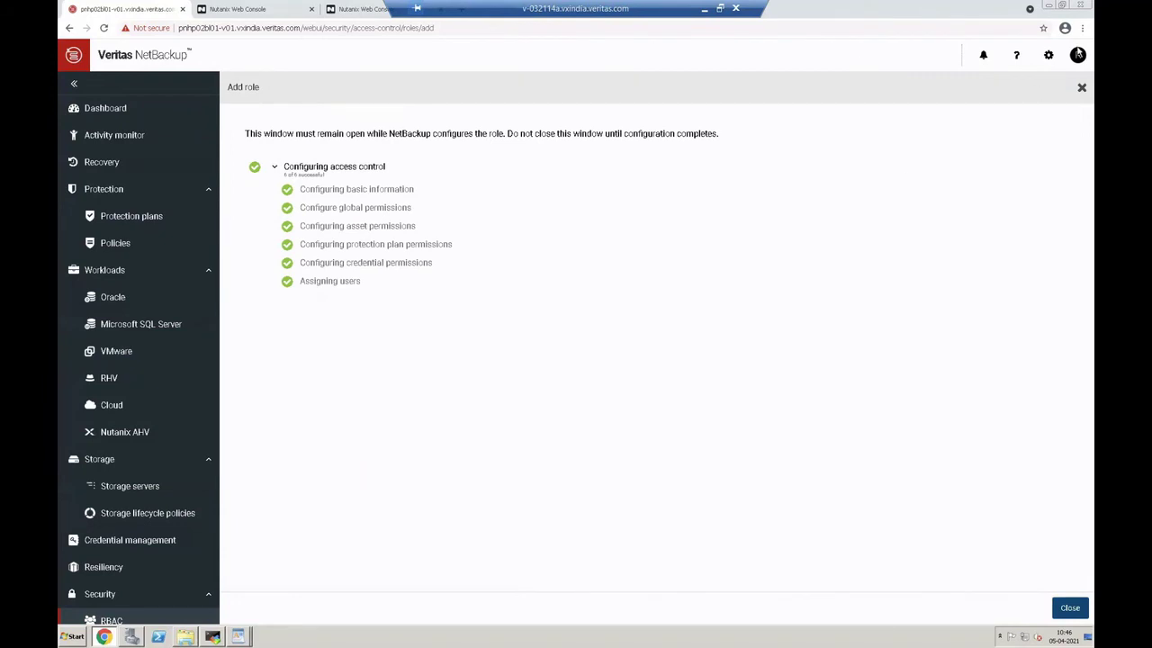
Close the configuration window to see AHVAdmin listed, then sign out from the account menu.
click(1071, 608)
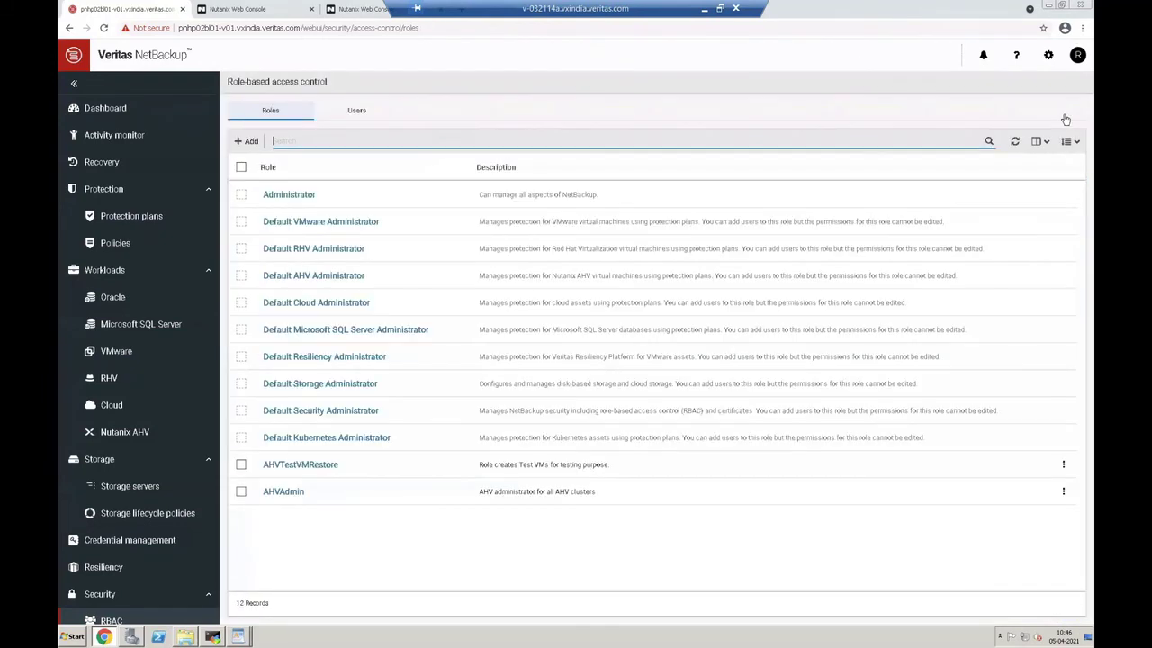
click(1083, 54)
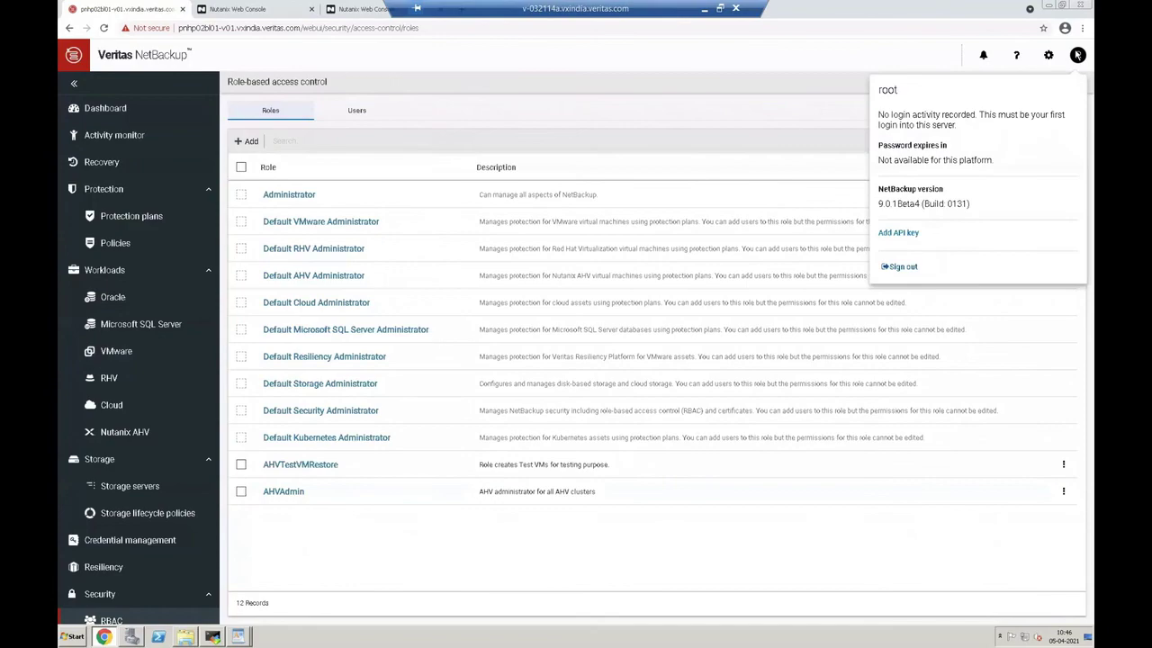
click(902, 267)
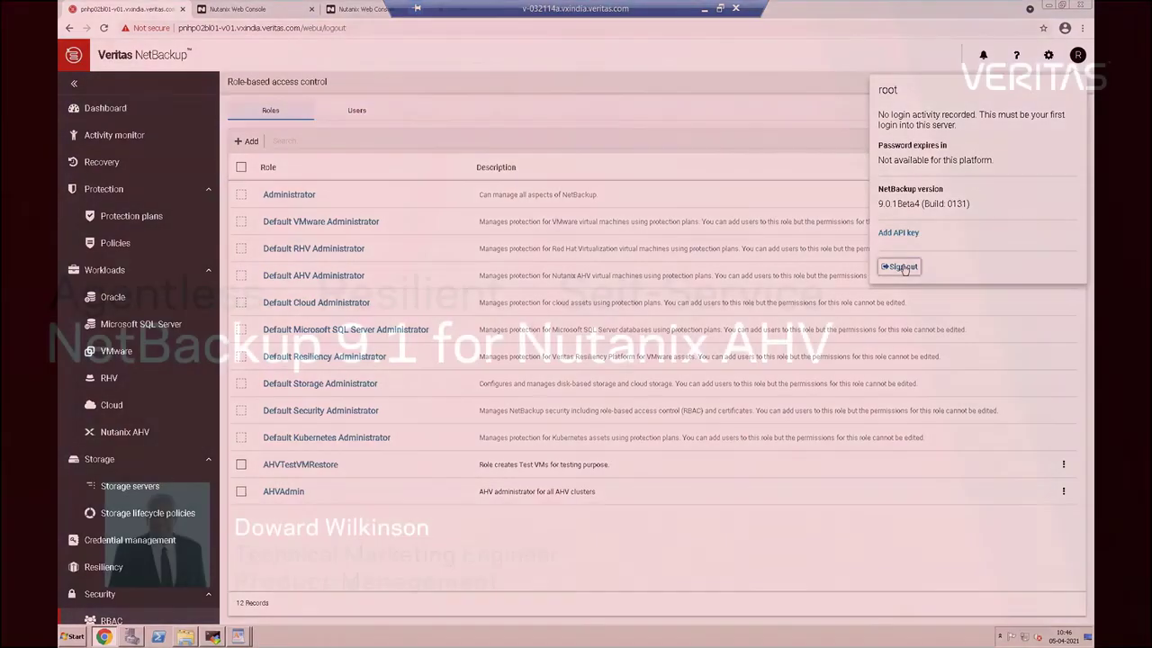